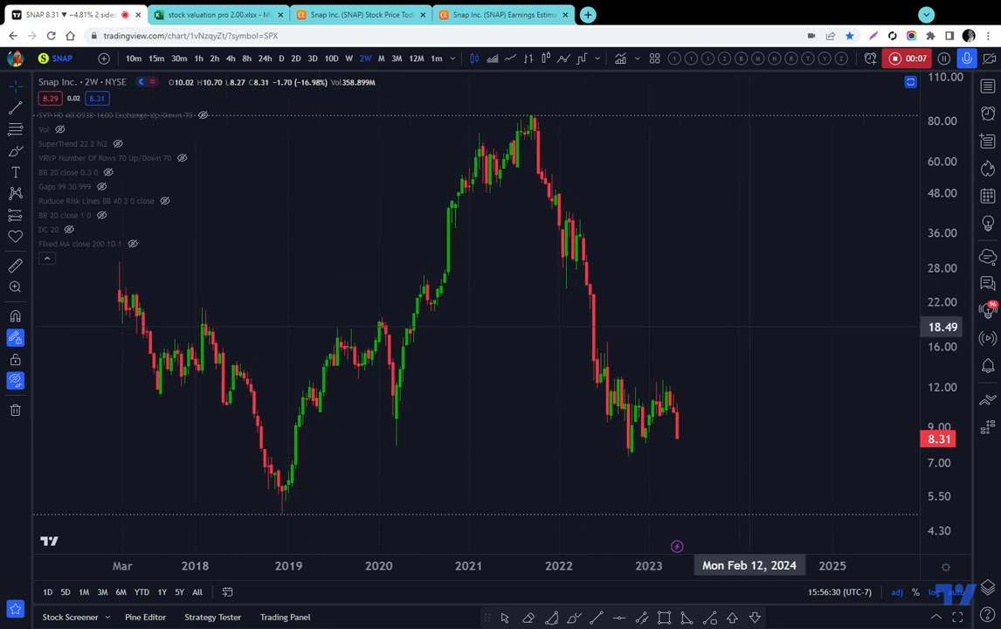
{"action": "mouse_move", "coordinate": [746, 334]}
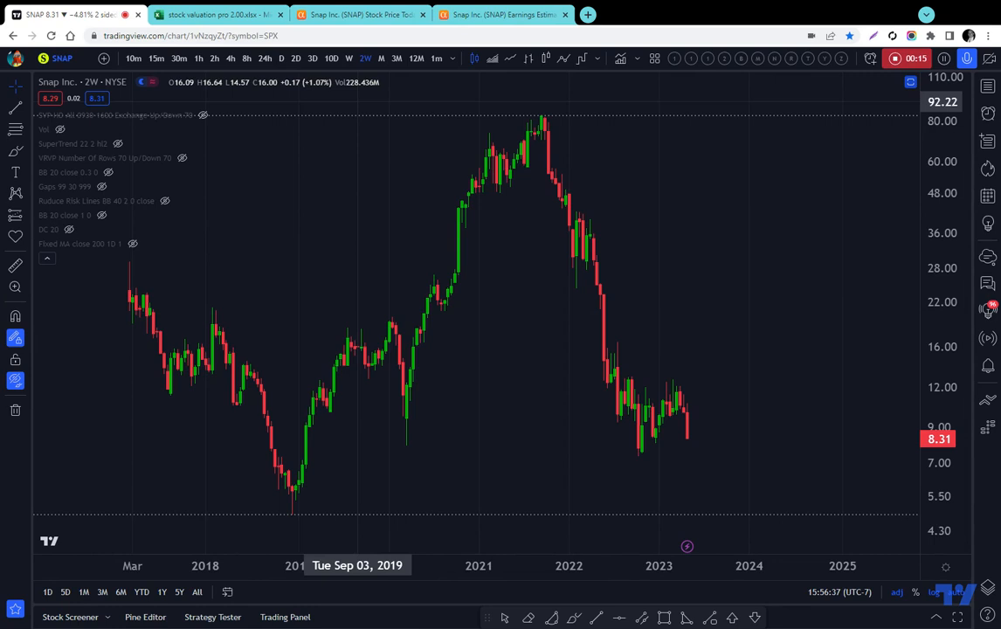
- Change the SNAP TradingView chart from two-week candles to daily 1D candles
{"action": "left_click", "coordinate": [281, 58]}
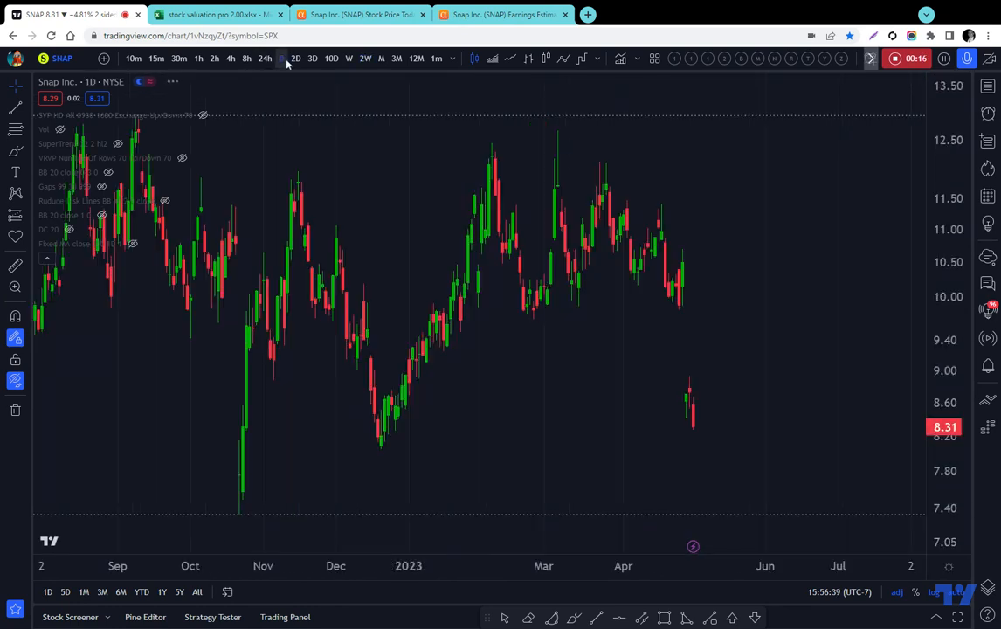
{"action": "mouse_move", "coordinate": [694, 425]}
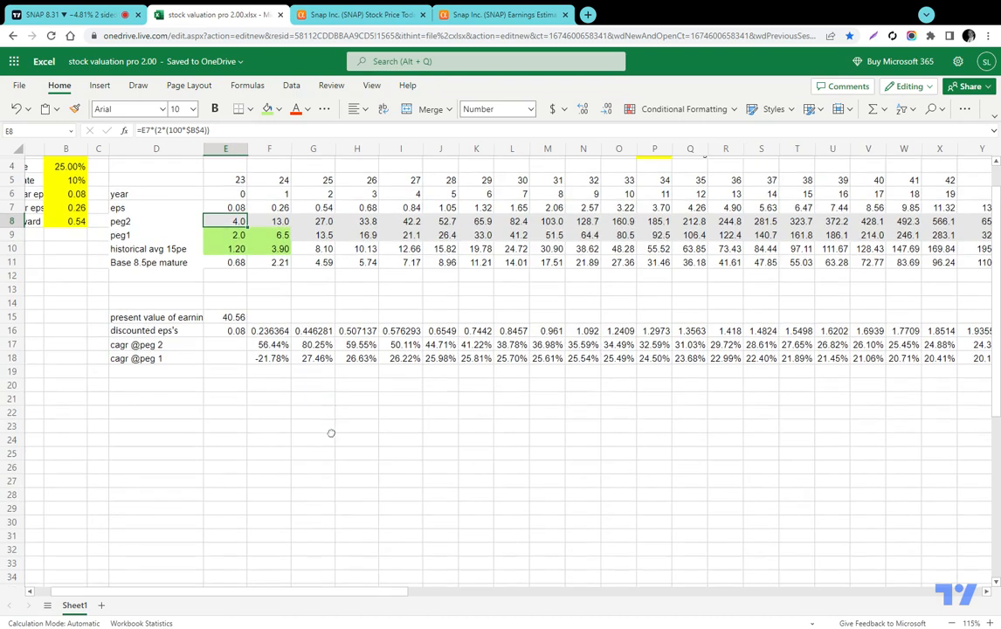
- Scroll to Sheet1's INPUTS block: price 8.31, 25% growth, 10% discount rate
{"action": "scroll", "scroll_direction": "up", "scroll_amount": 3}
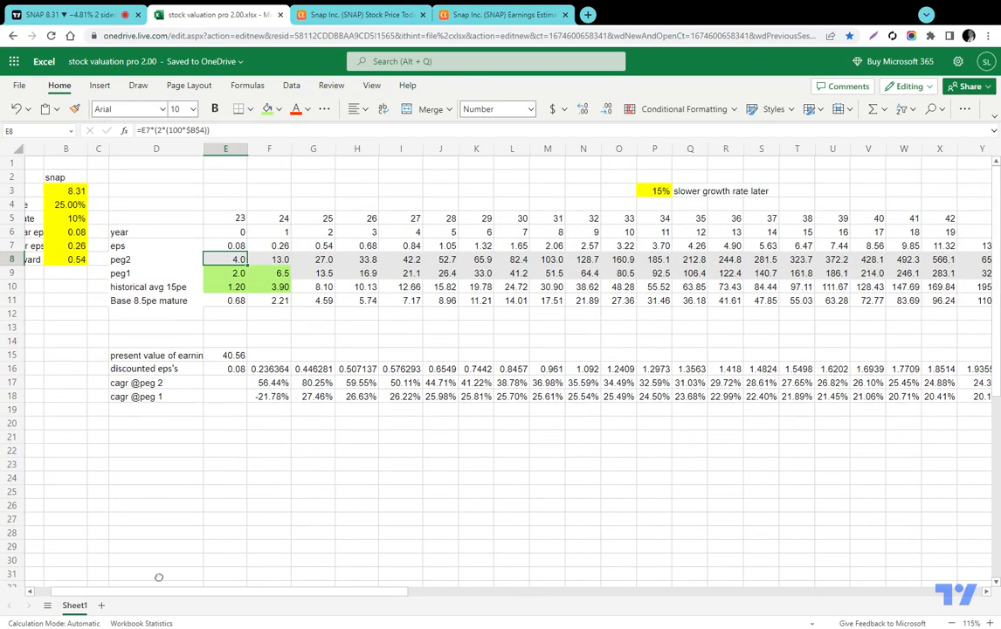
{"action": "scroll", "scroll_direction": "left", "scroll_amount": 3}
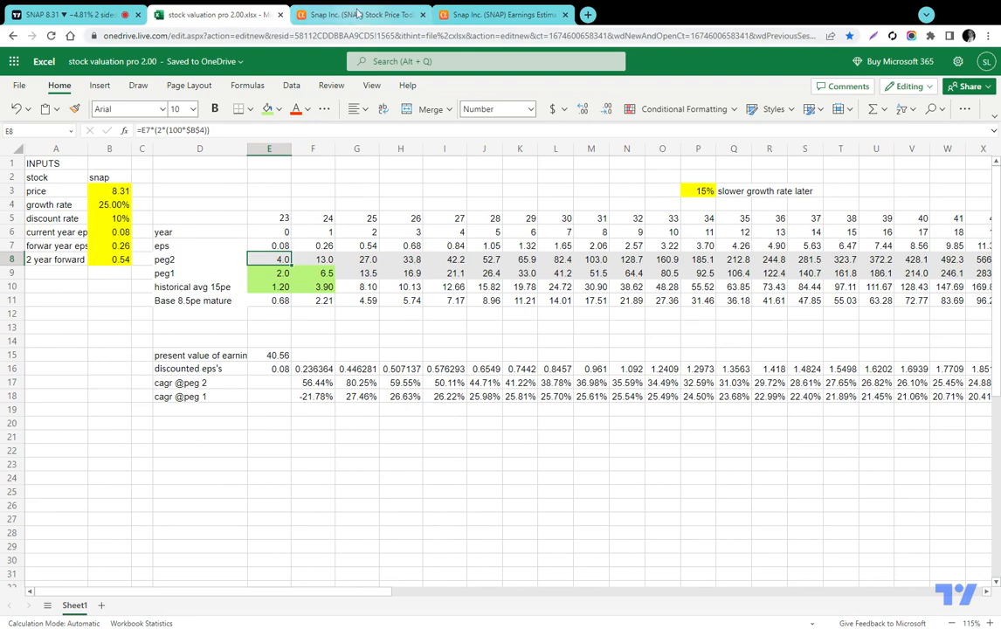
- Check Seeking Alpha's SNAP EPS estimates (0.08, 0.26, 0.54 for 2023–2025) against the workbook
{"action": "left_click", "coordinate": [358, 14]}
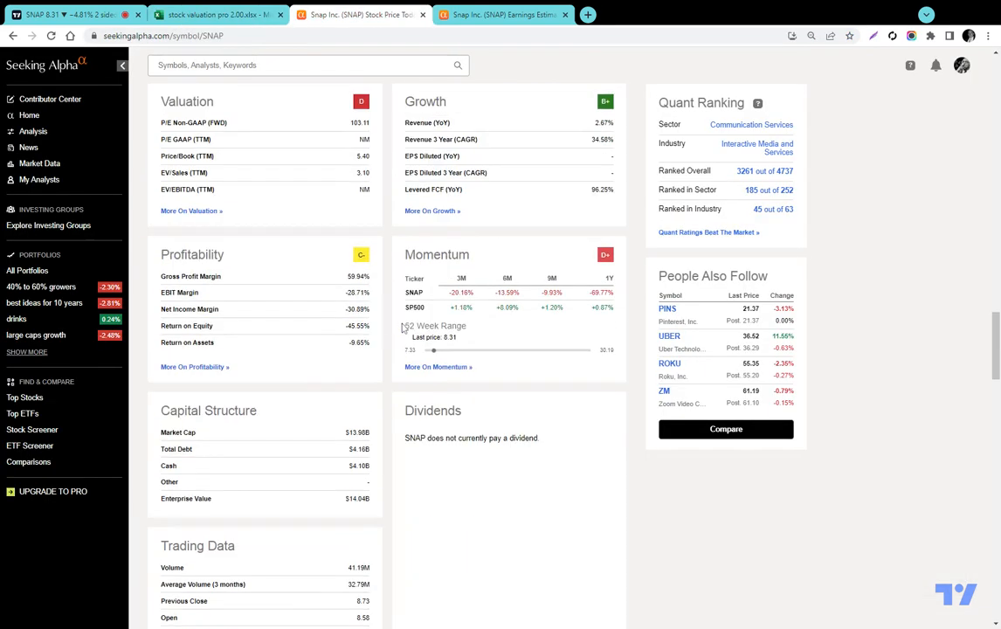
{"action": "scroll", "scroll_direction": "up", "scroll_amount": 3}
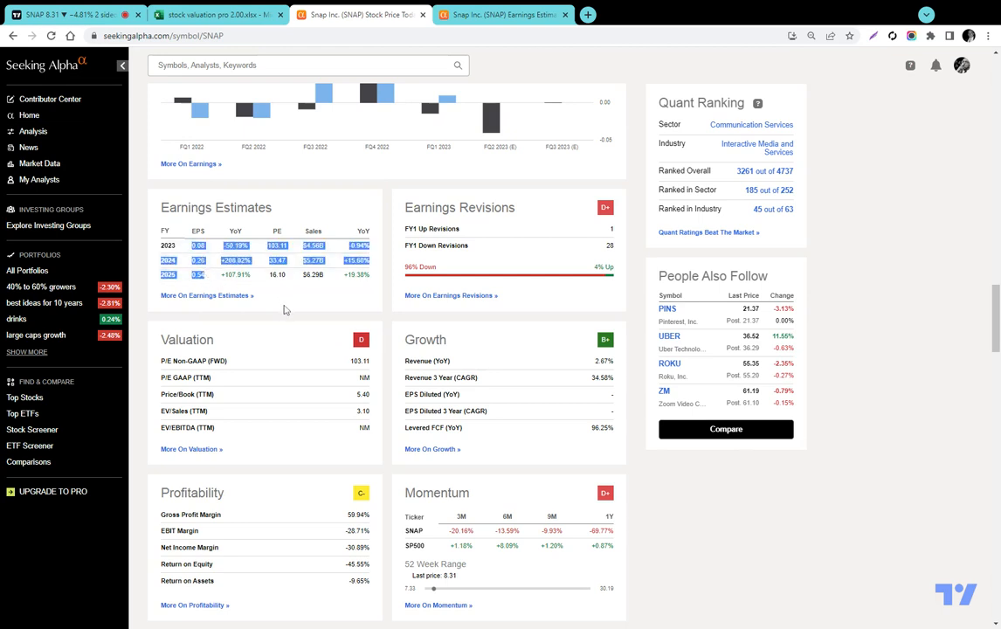
{"action": "mouse_move", "coordinate": [325, 321]}
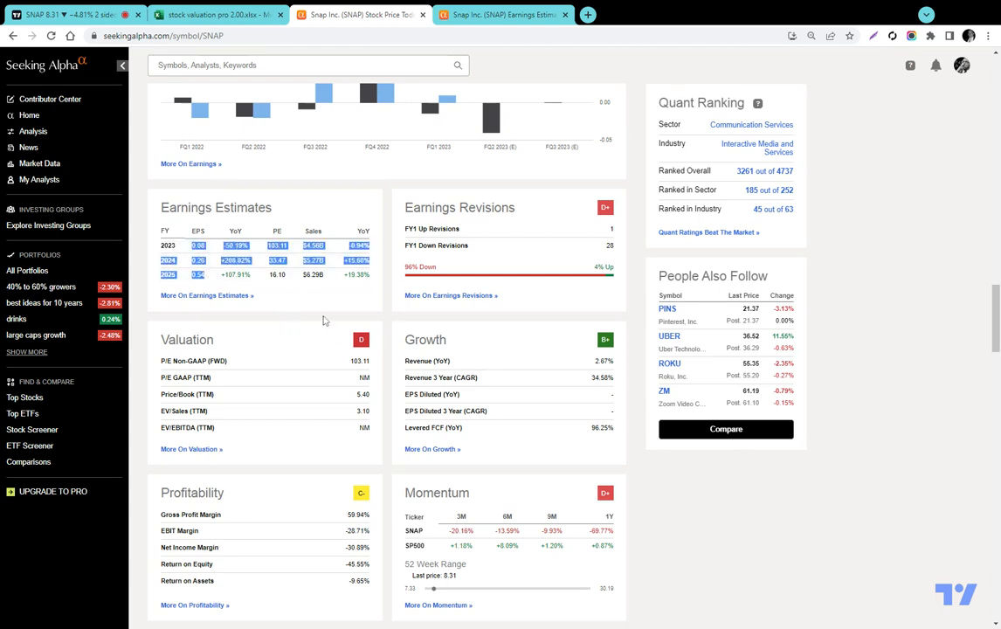
{"action": "mouse_move", "coordinate": [359, 182]}
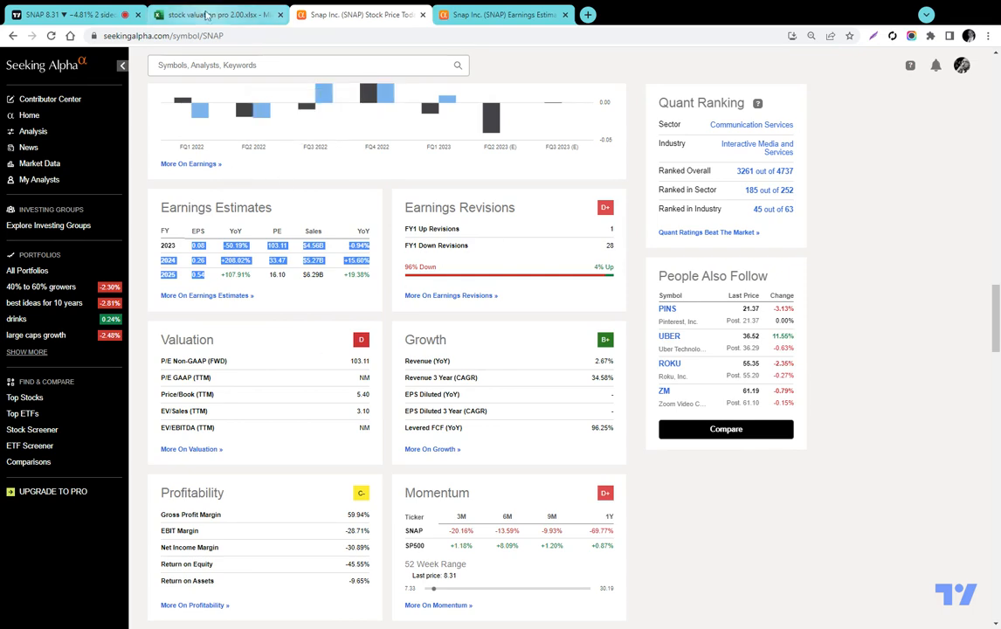
{"action": "left_click", "coordinate": [218, 15]}
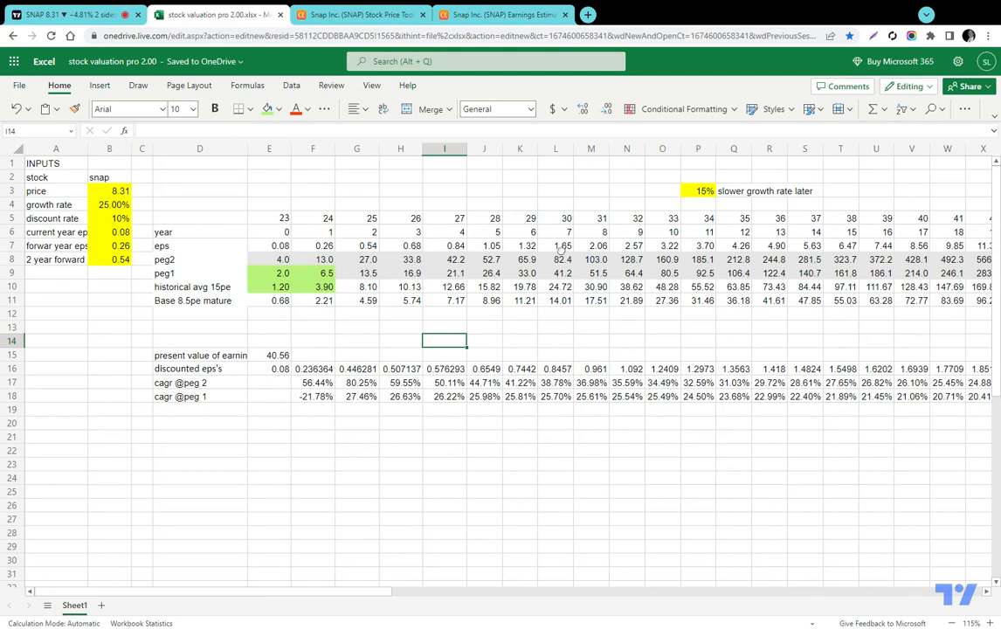
- Inspect the EPS projection formulas in E7, G7 and K7, then view Seeking Alpha's detailed estimates
{"action": "left_click", "coordinate": [556, 326]}
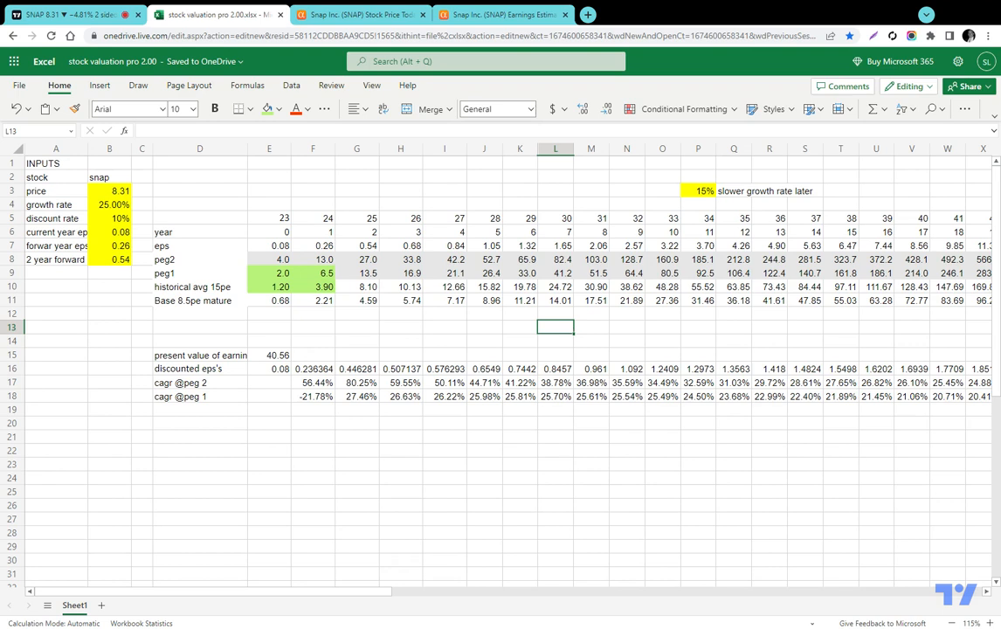
{"action": "left_click", "coordinate": [269, 245]}
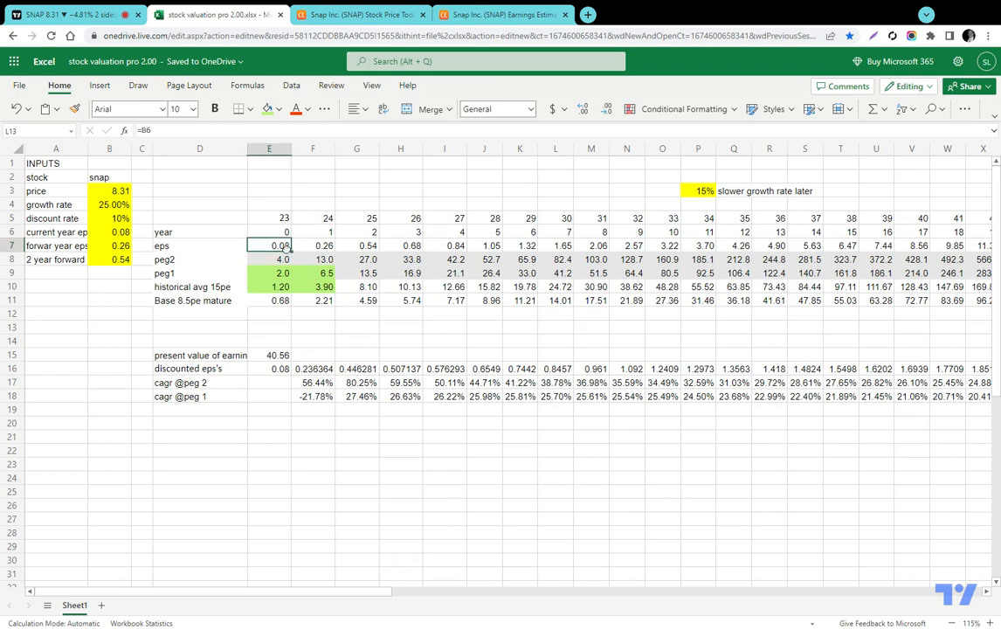
{"action": "left_click", "coordinate": [357, 245]}
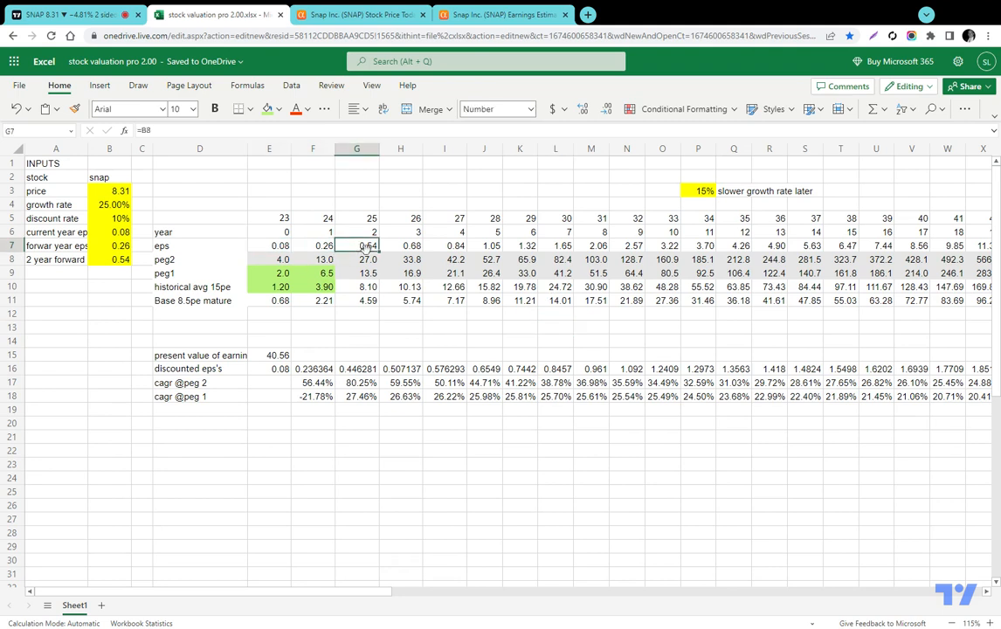
{"action": "left_click", "coordinate": [520, 246]}
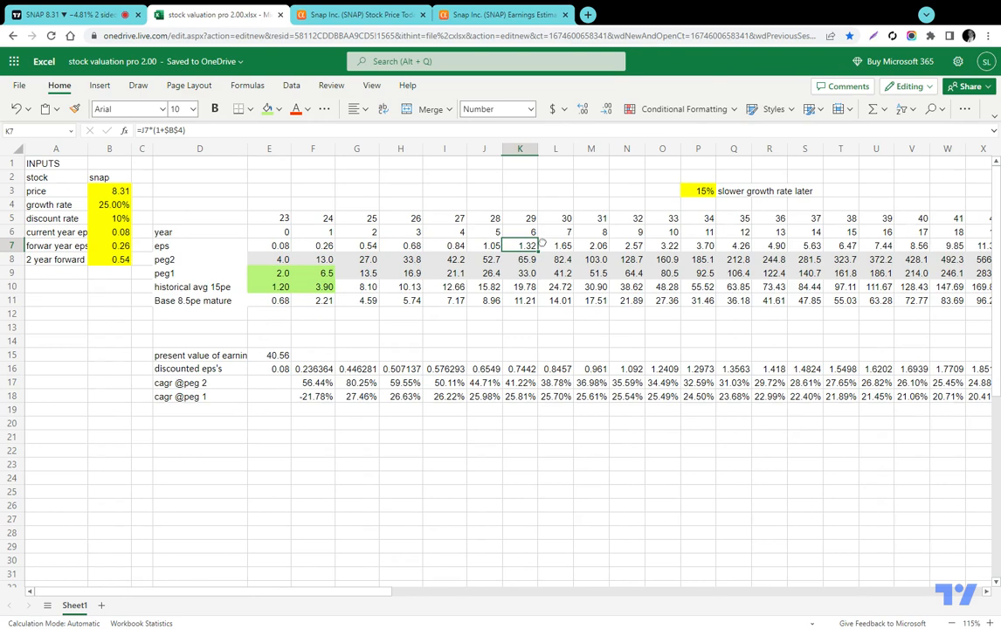
{"action": "left_click", "coordinate": [502, 15]}
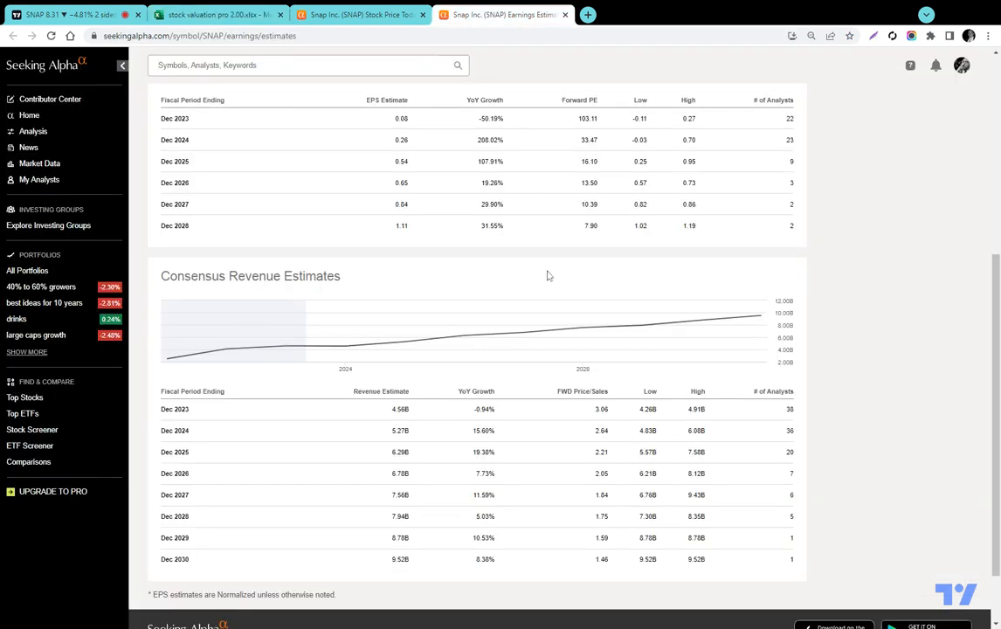
{"action": "scroll", "scroll_direction": "down", "scroll_amount": 3}
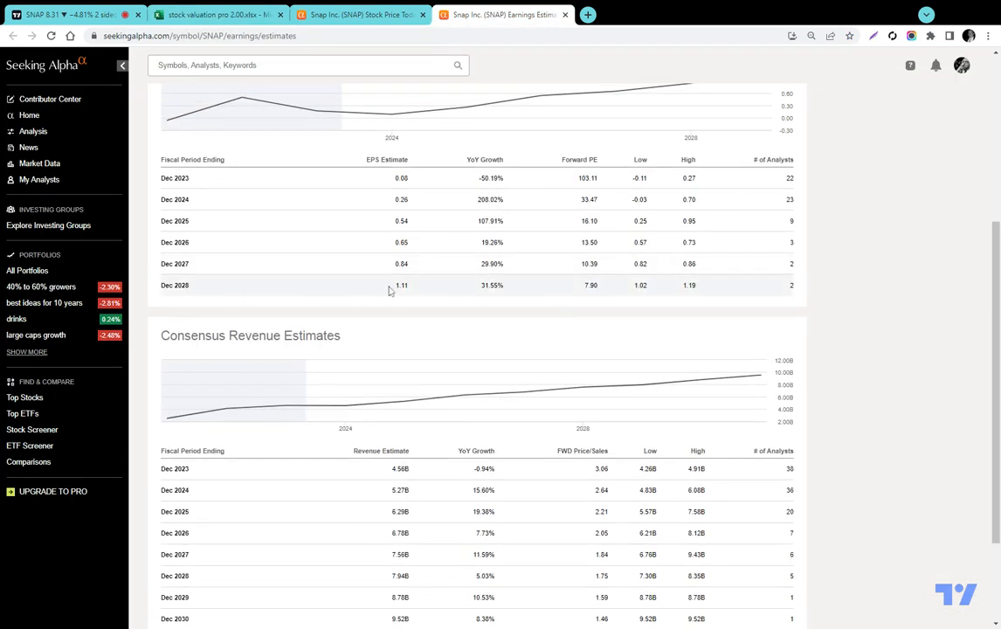
{"action": "double_click", "coordinate": [401, 242]}
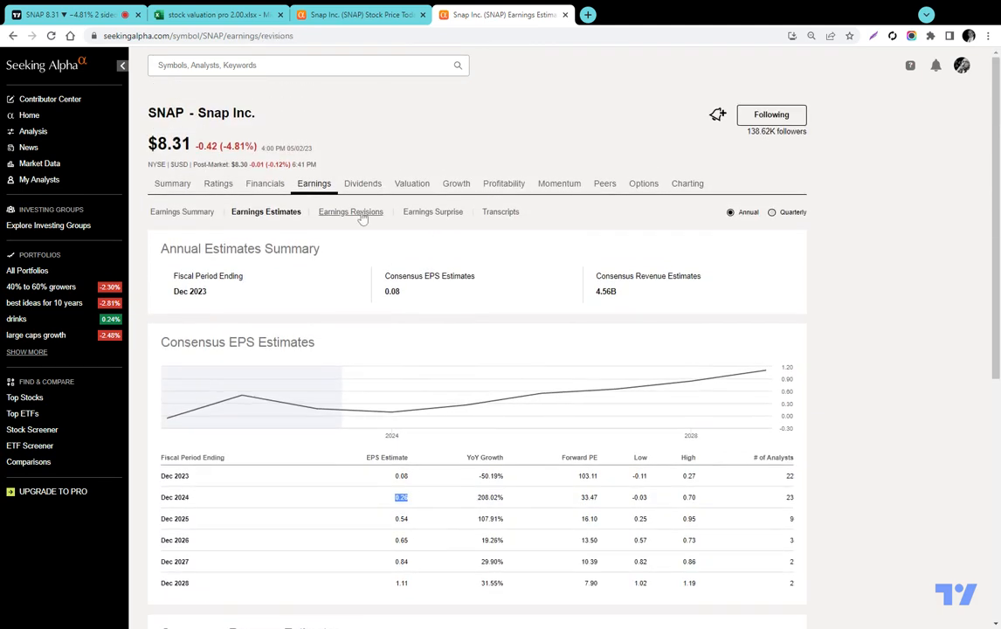
- Review SNAP consensus EPS revisions through 2031 (1.39, 1.88, 2.42 for 2029–2031) and return to the workbook
{"action": "left_click", "coordinate": [350, 212]}
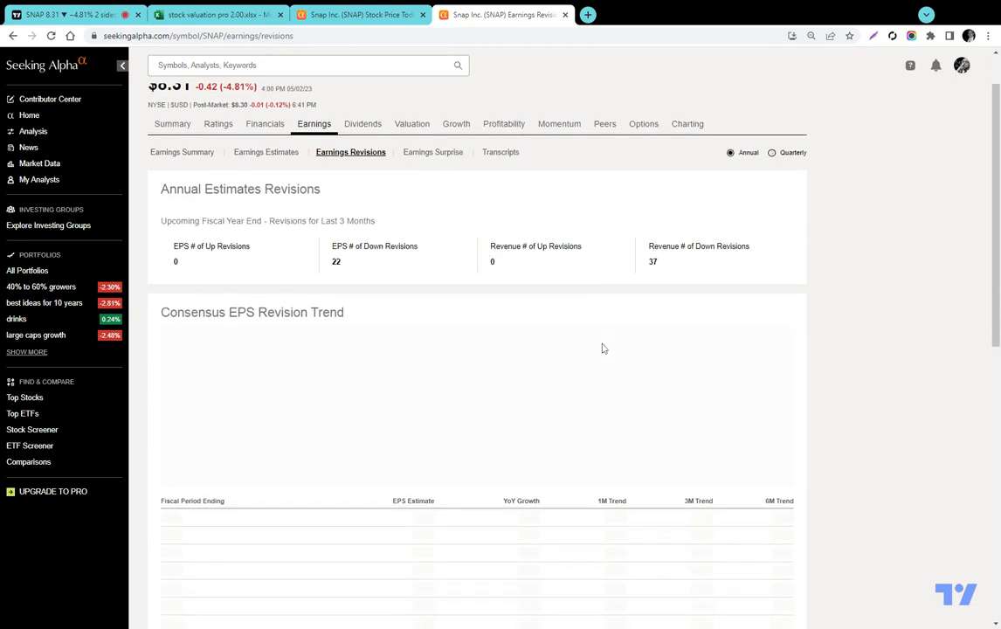
{"action": "scroll", "scroll_direction": "down", "scroll_amount": 3}
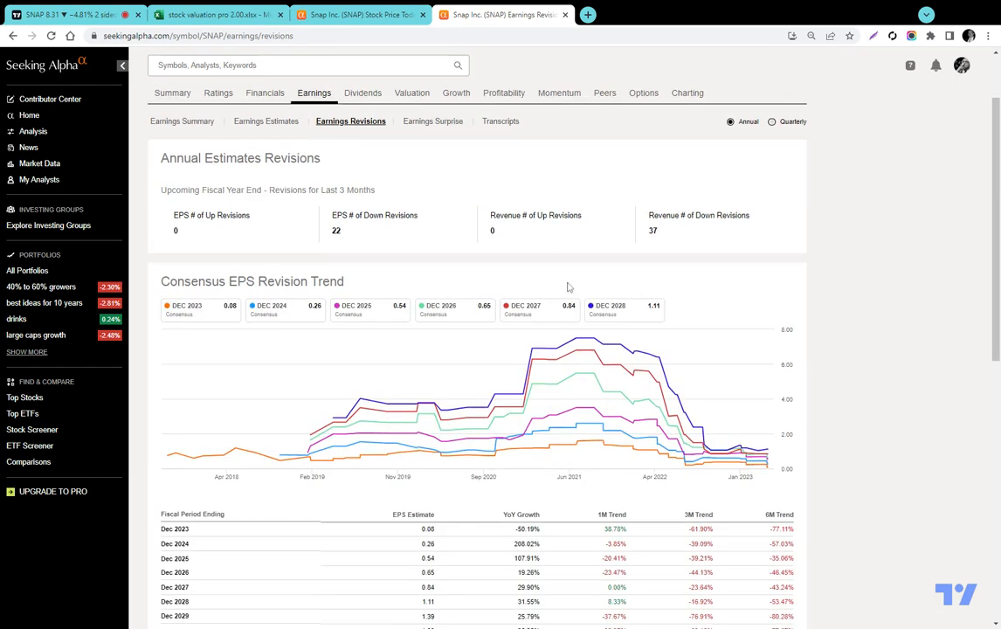
{"action": "scroll", "scroll_direction": "down", "scroll_amount": 3}
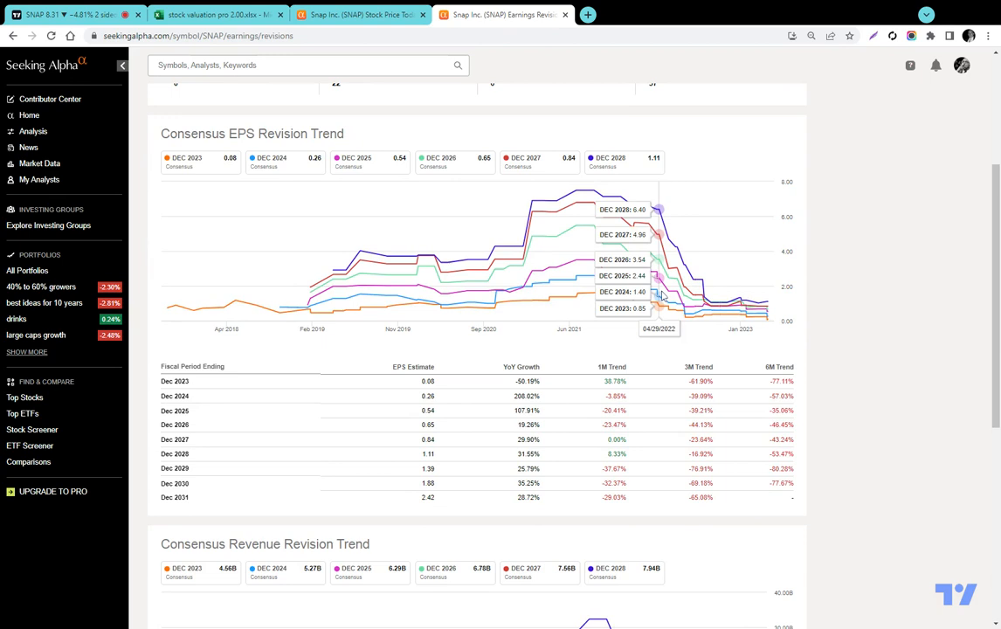
{"action": "mouse_move", "coordinate": [568, 241]}
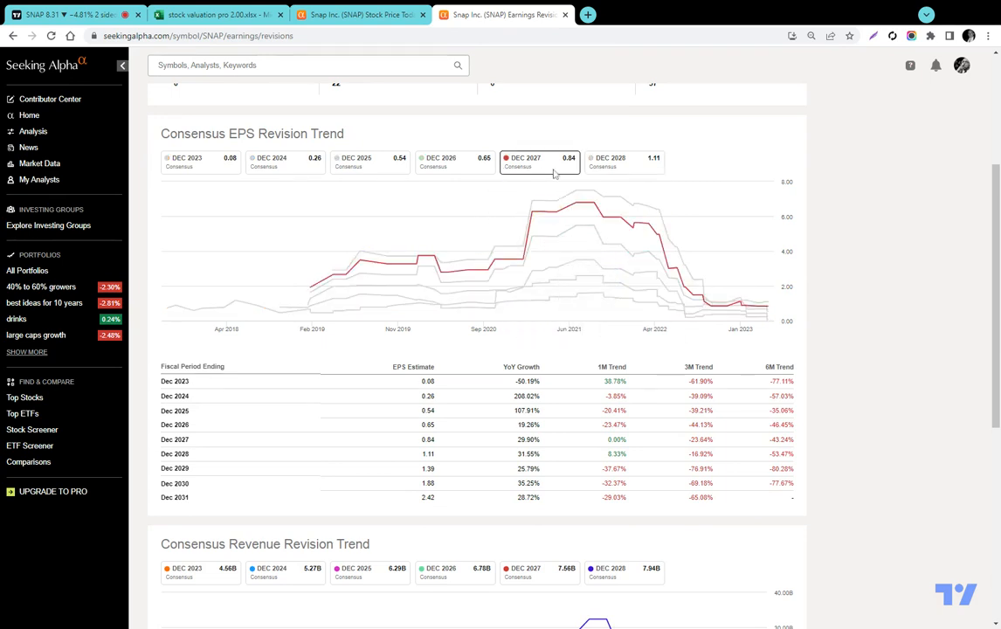
{"action": "mouse_move", "coordinate": [620, 192]}
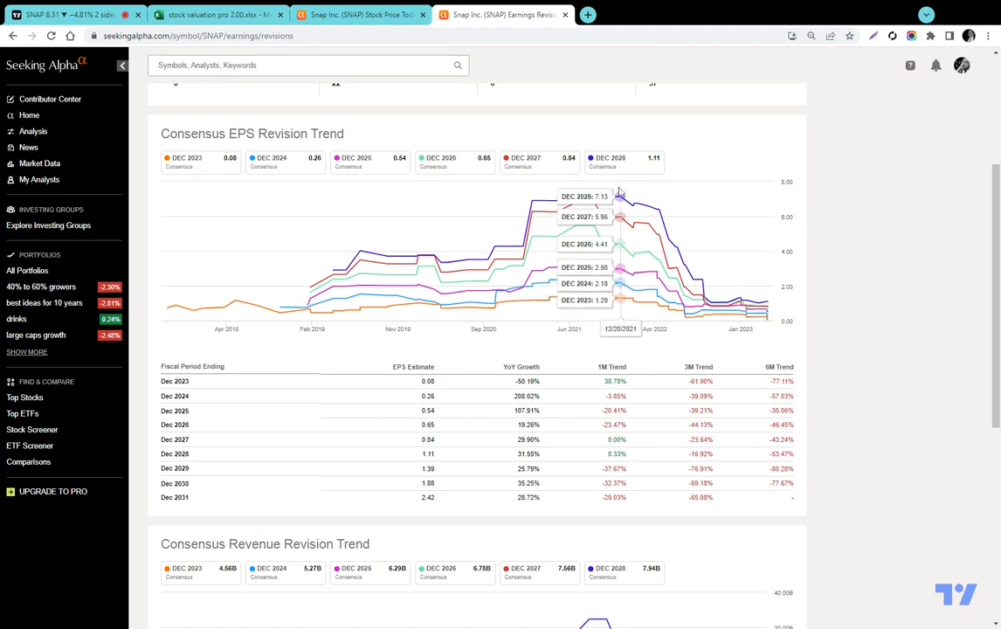
{"action": "mouse_move", "coordinate": [583, 171]}
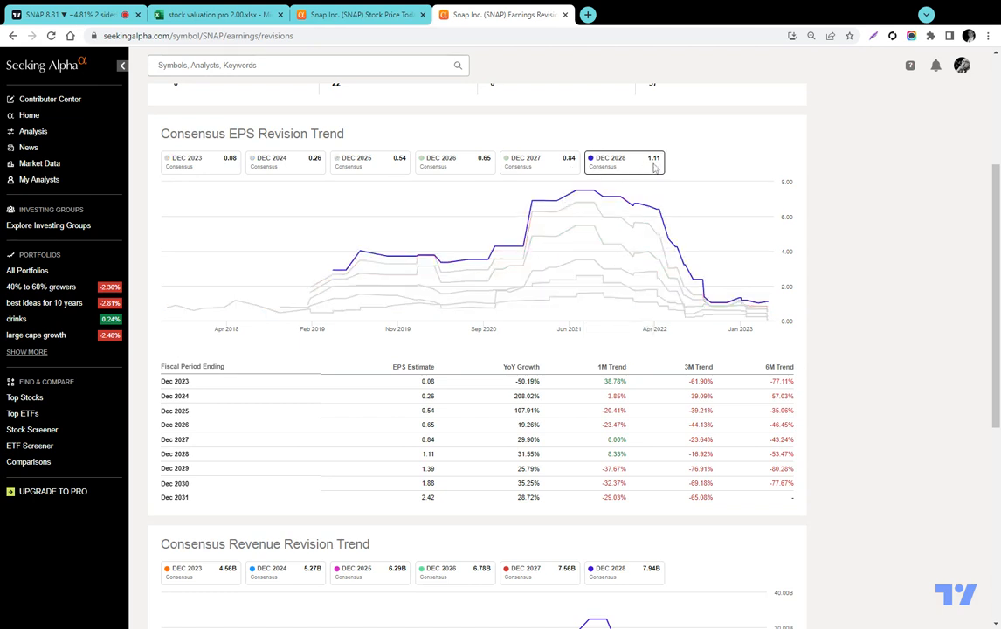
{"action": "mouse_move", "coordinate": [594, 192]}
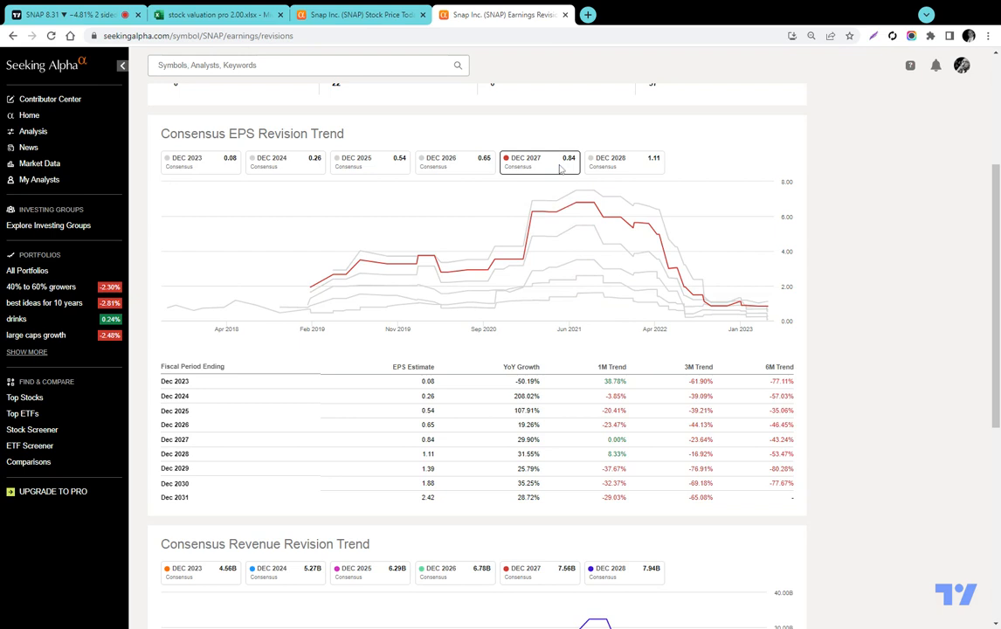
{"action": "mouse_move", "coordinate": [561, 170]}
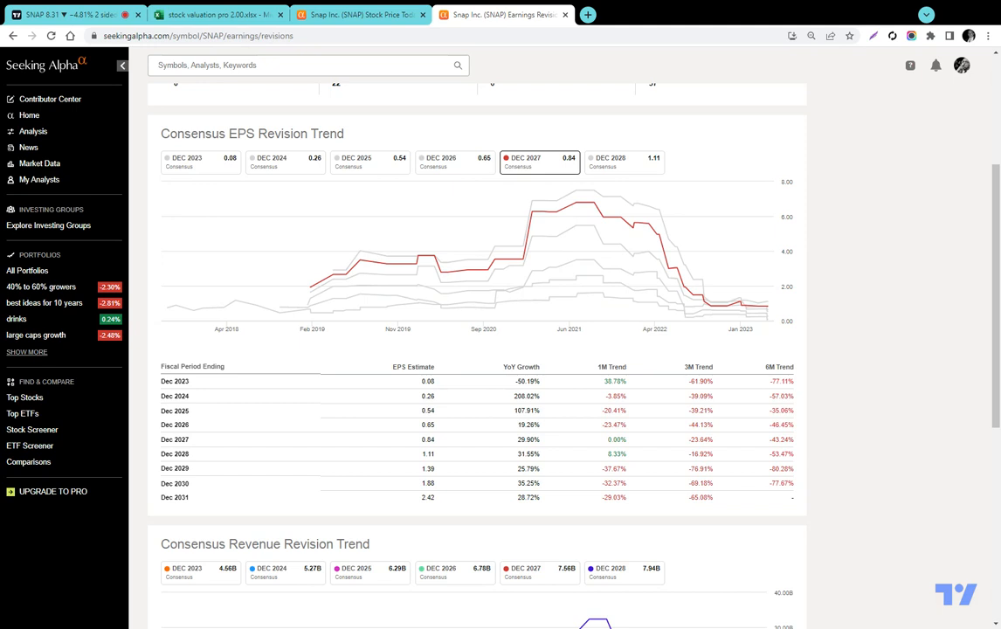
{"action": "mouse_move", "coordinate": [548, 174]}
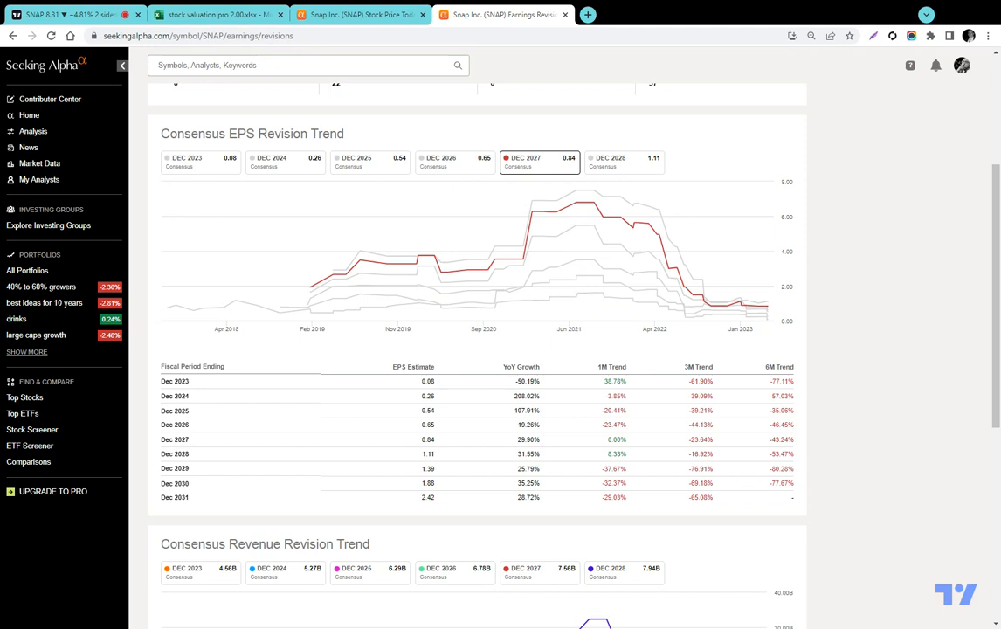
{"action": "mouse_move", "coordinate": [594, 229]}
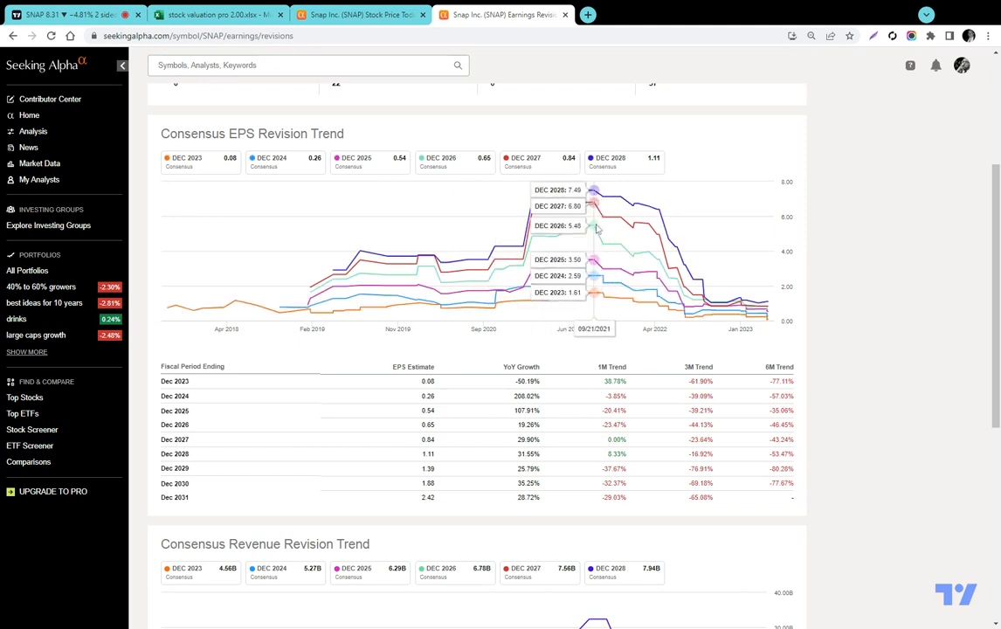
{"action": "mouse_move", "coordinate": [598, 229]}
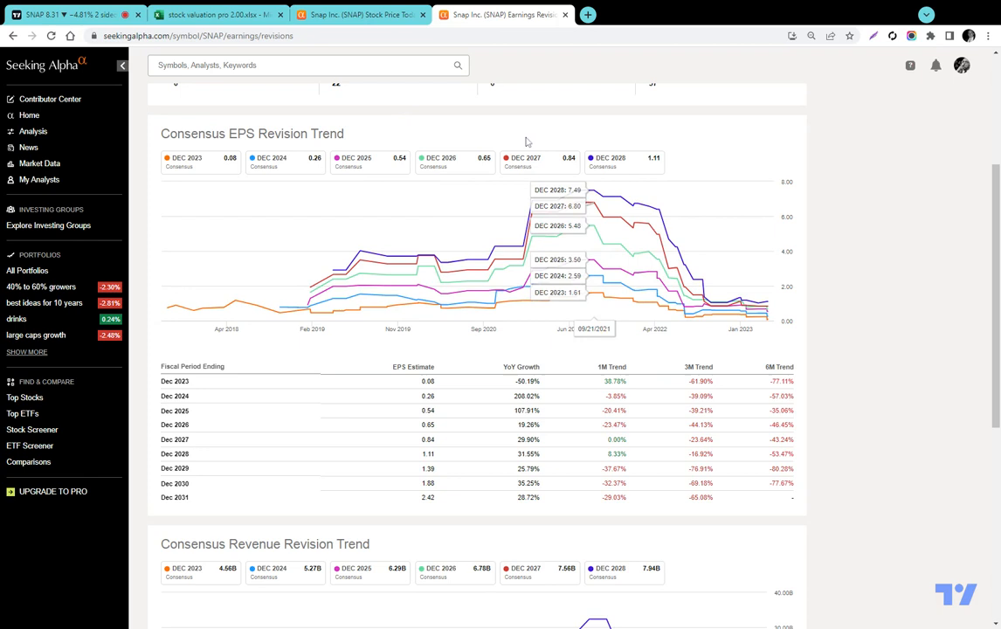
{"action": "mouse_move", "coordinate": [398, 109]}
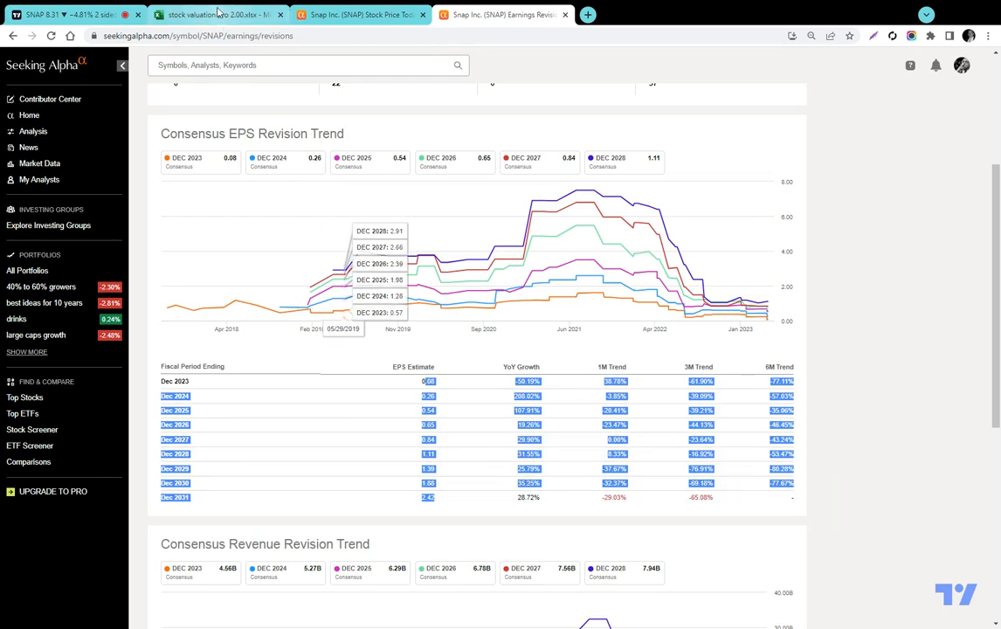
{"action": "left_click", "coordinate": [219, 14]}
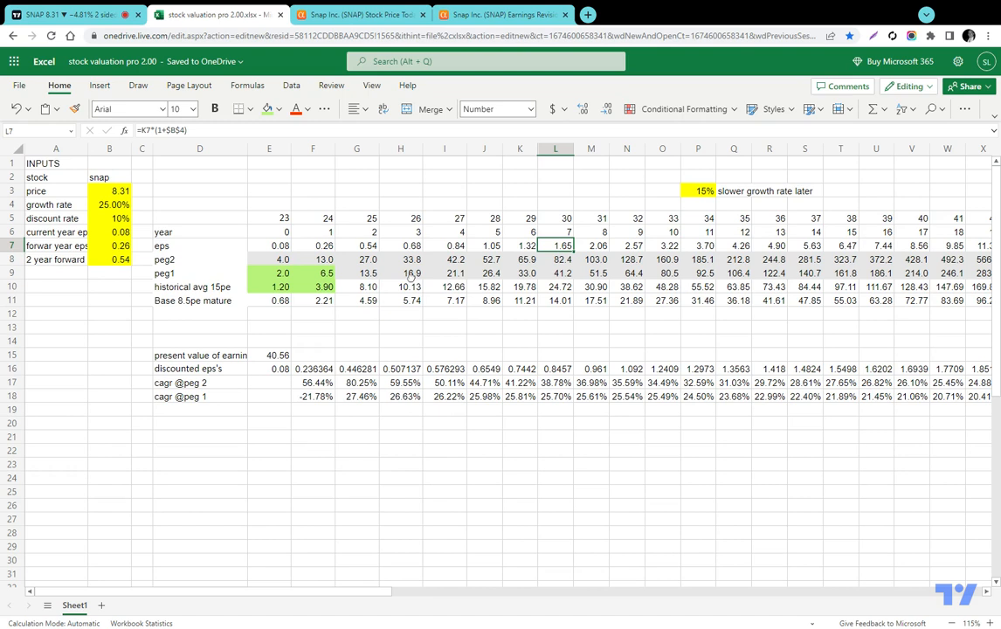
{"action": "left_click", "coordinate": [733, 273]}
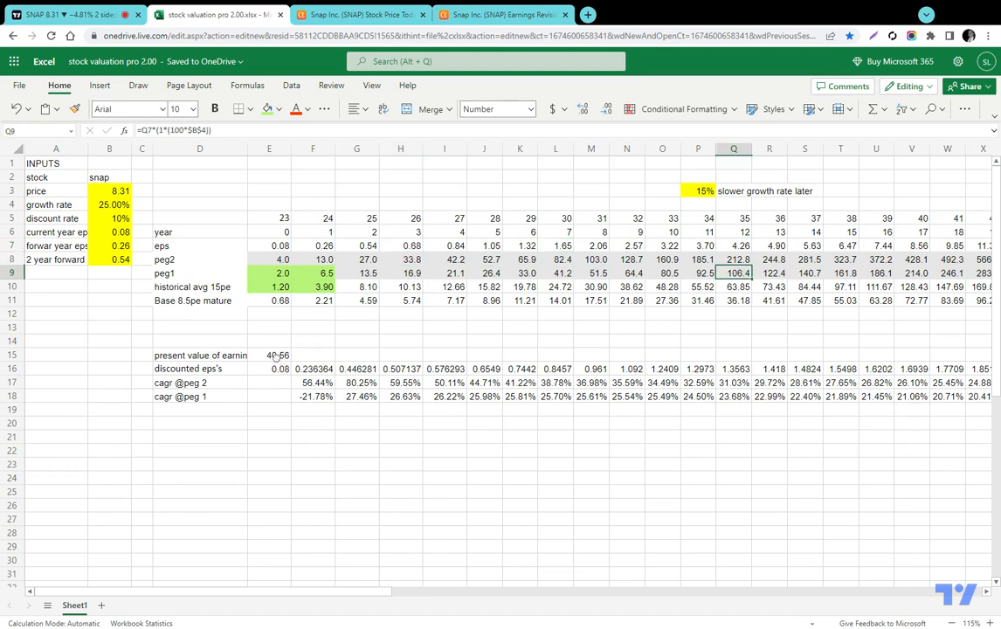
{"action": "left_click", "coordinate": [269, 354]}
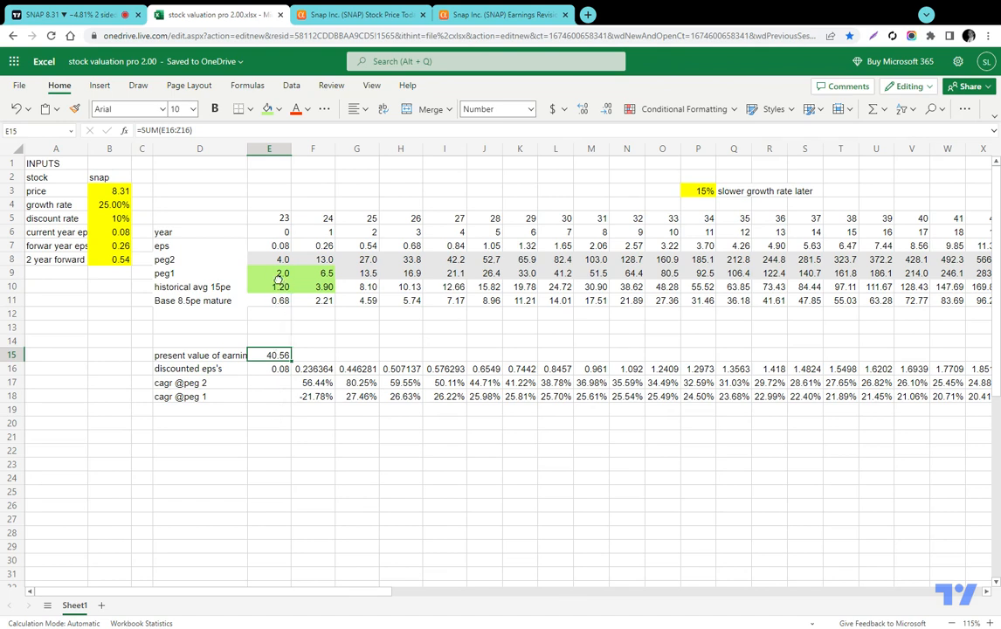
{"action": "left_click", "coordinate": [269, 287]}
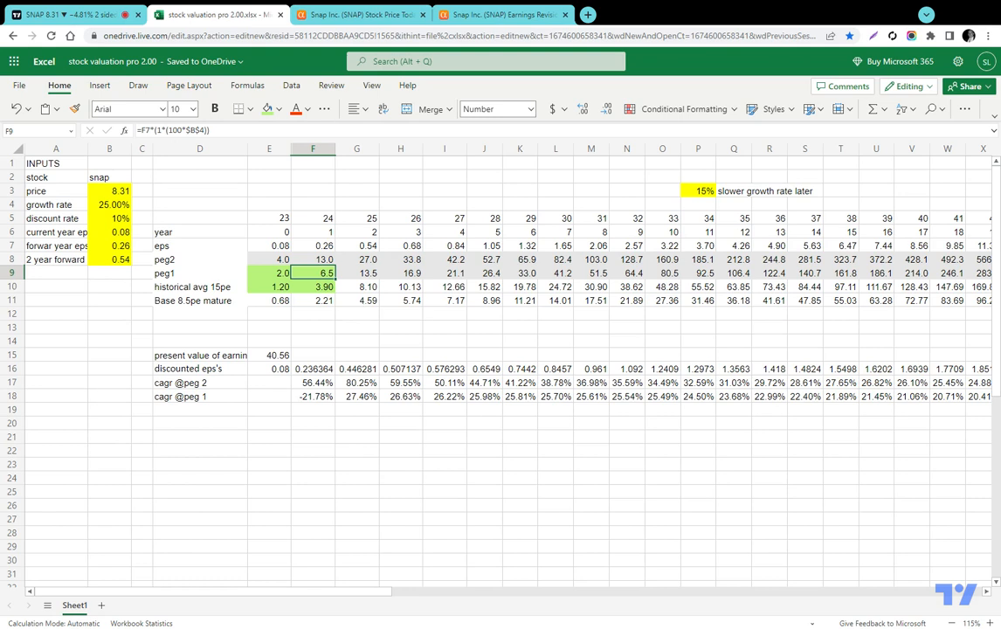
{"action": "mouse_move", "coordinate": [470, 337]}
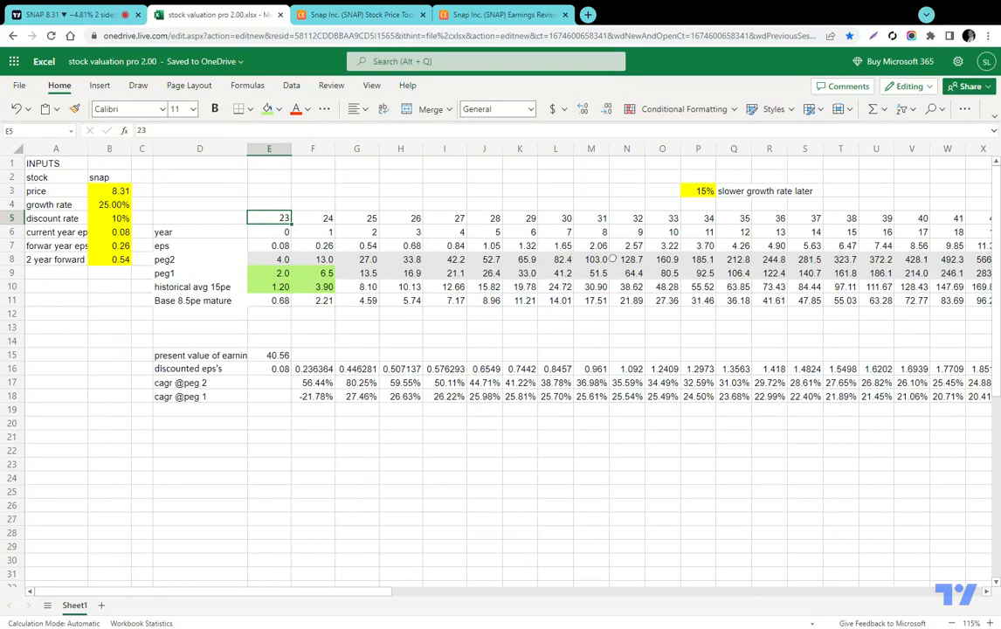
{"action": "left_click", "coordinate": [662, 218]}
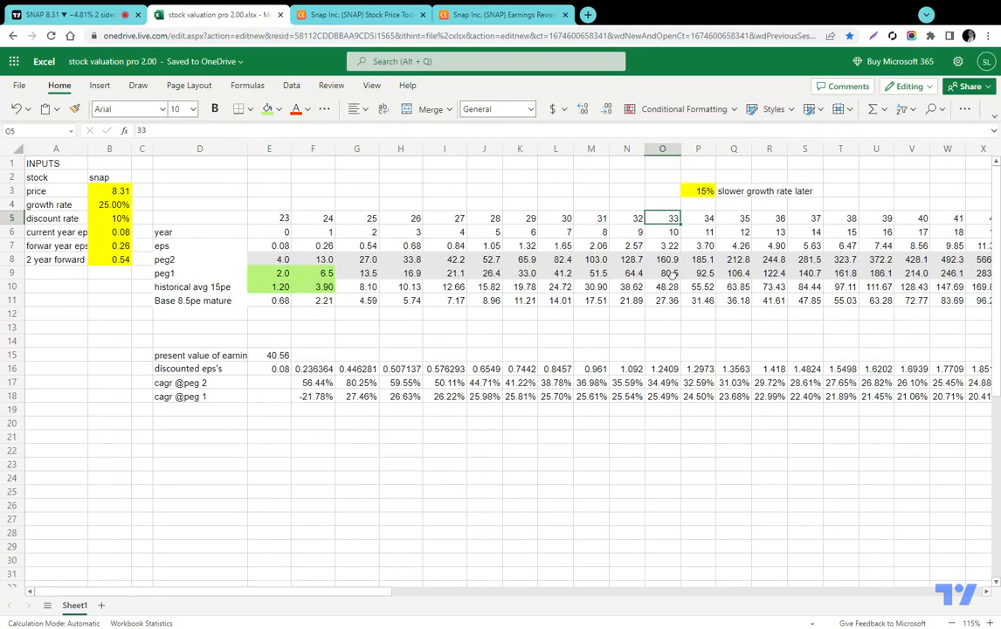
{"action": "left_click", "coordinate": [662, 272]}
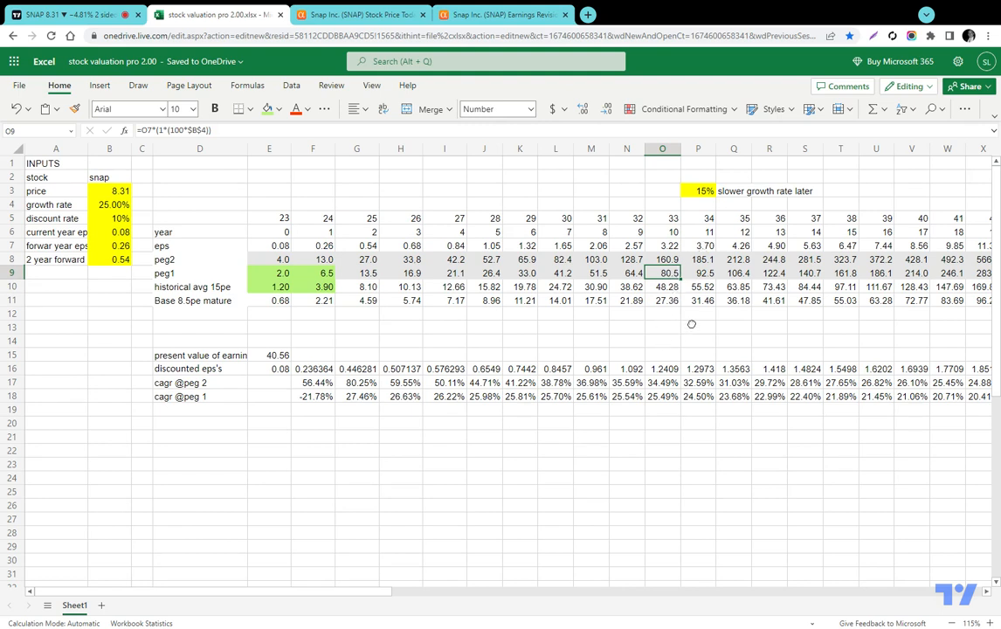
{"action": "left_click", "coordinate": [662, 286]}
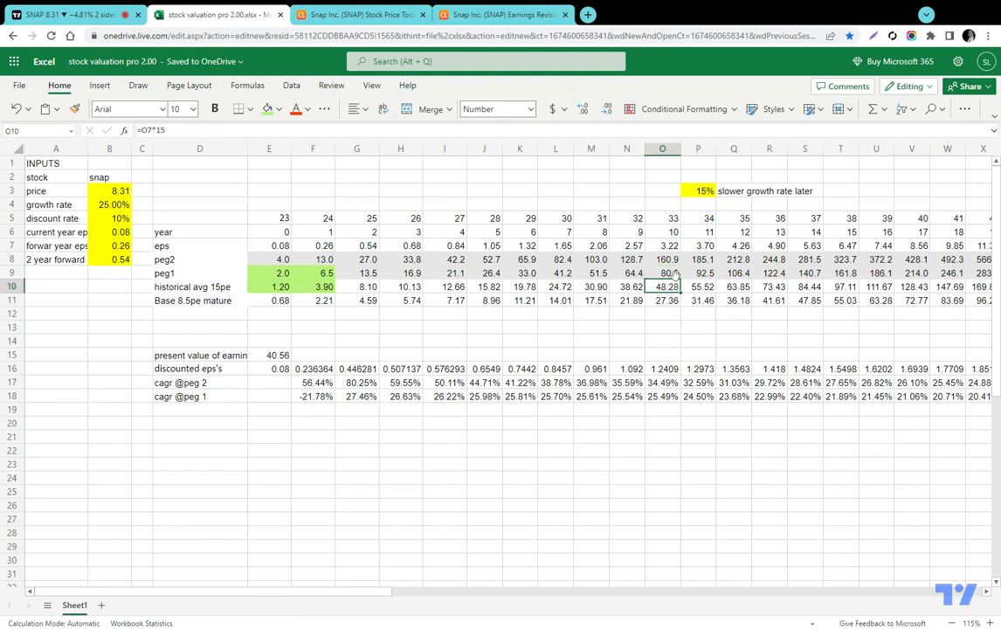
{"action": "left_click", "coordinate": [662, 260]}
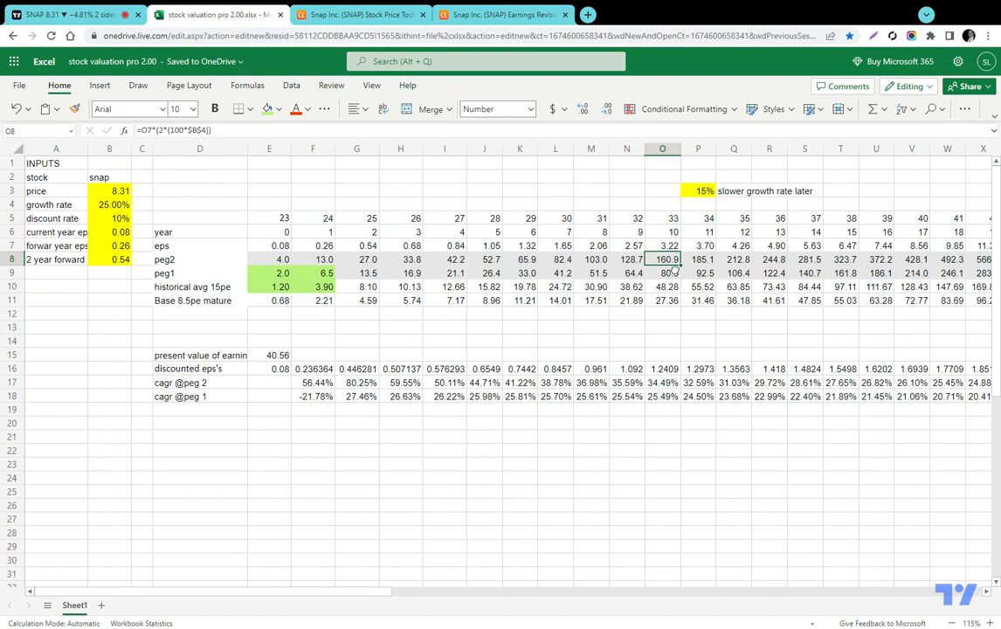
{"action": "mouse_move", "coordinate": [695, 430]}
{"action": "type", "text": "5"}
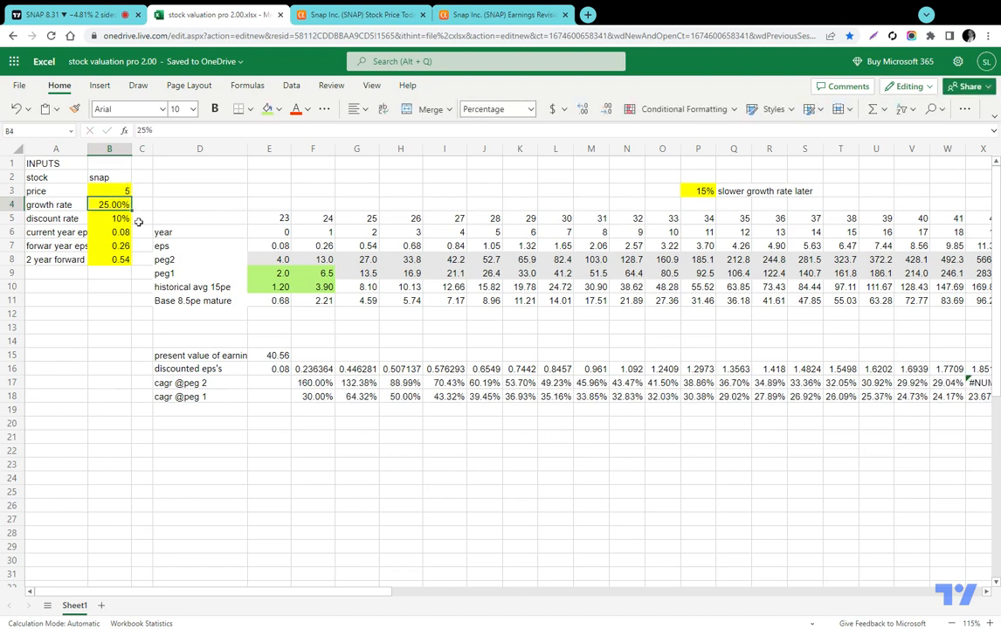
{"action": "mouse_move", "coordinate": [716, 340]}
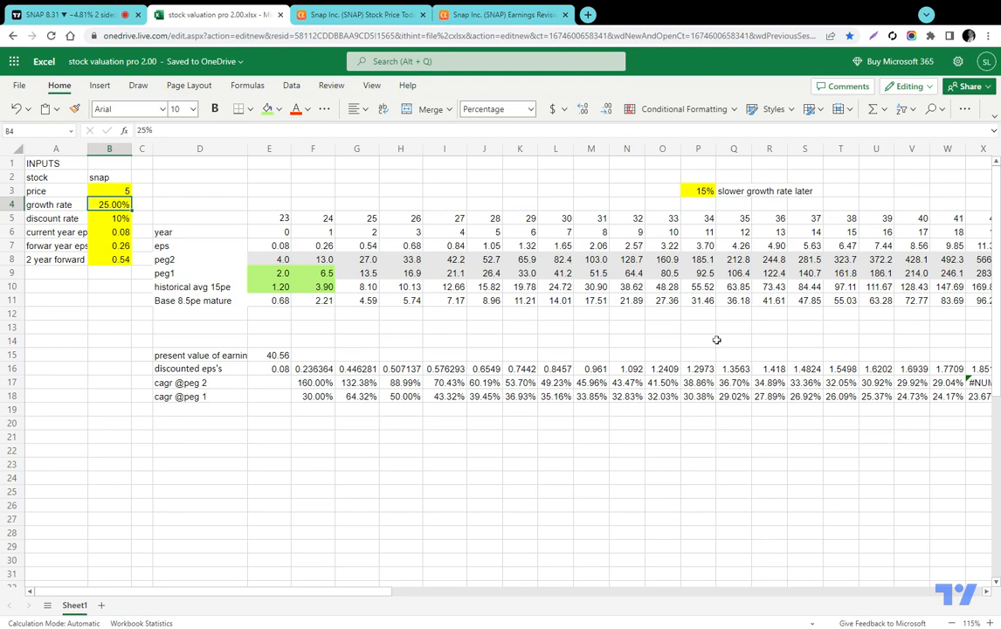
{"action": "left_click", "coordinate": [662, 259]}
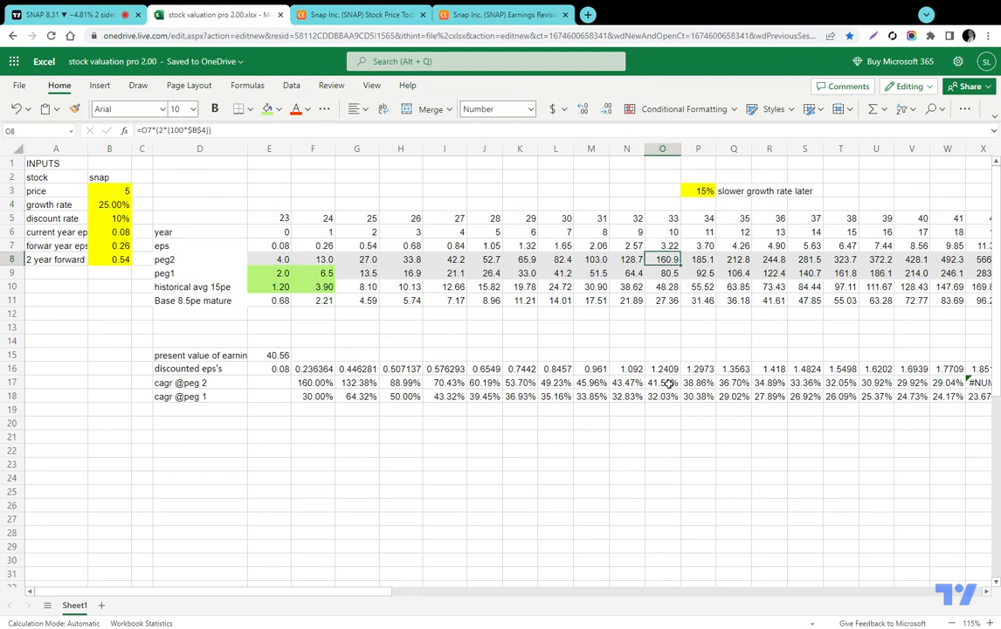
{"action": "left_click", "coordinate": [662, 382]}
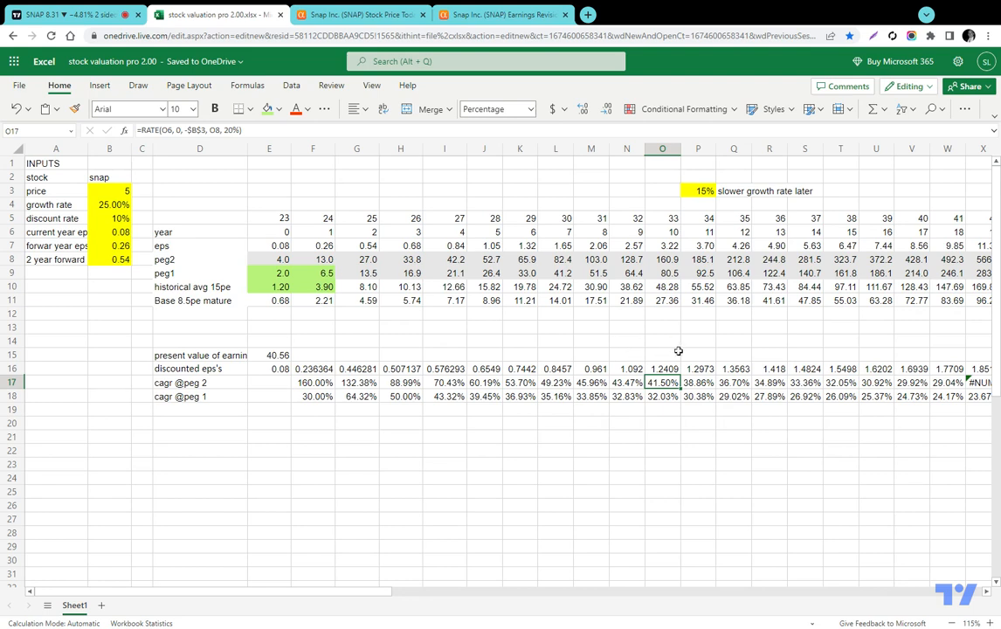
- With the price input at 5, recheck year-33 PEG2 and CAGR values, then view TradingView
{"action": "left_click", "coordinate": [109, 191]}
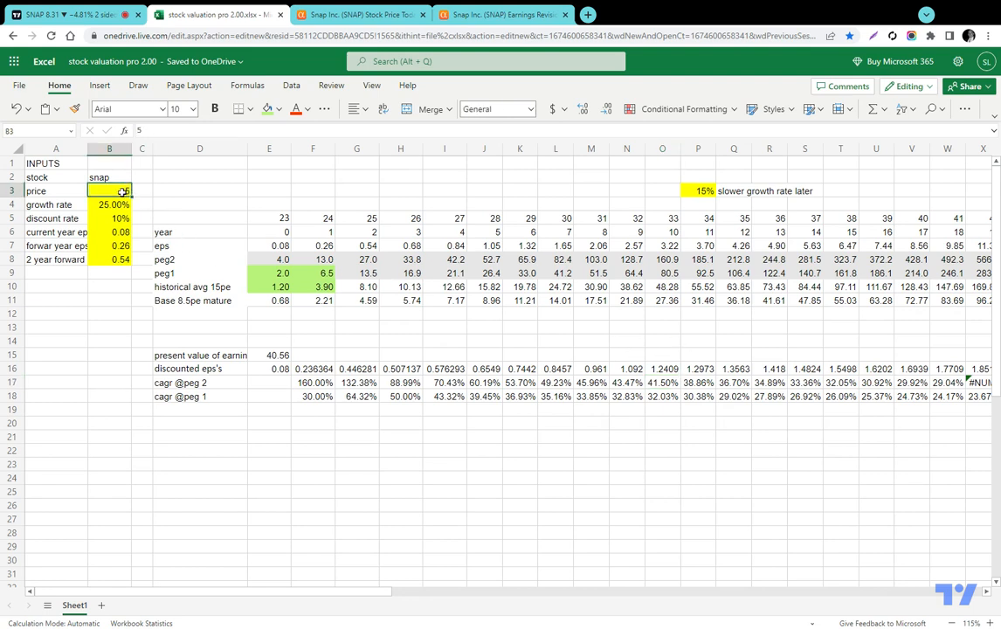
{"action": "left_click", "coordinate": [663, 260]}
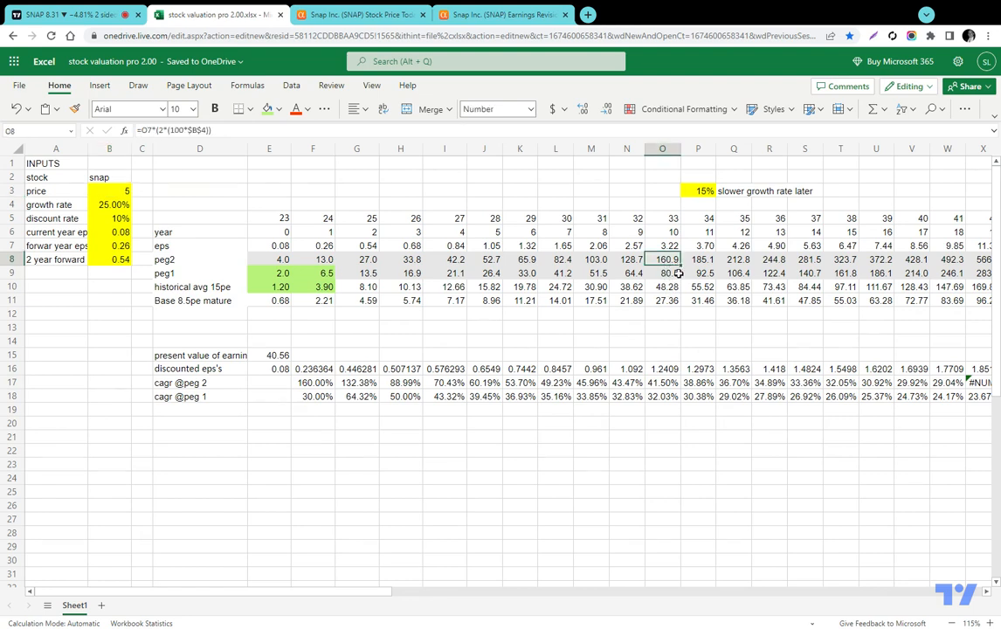
{"action": "left_click", "coordinate": [662, 383]}
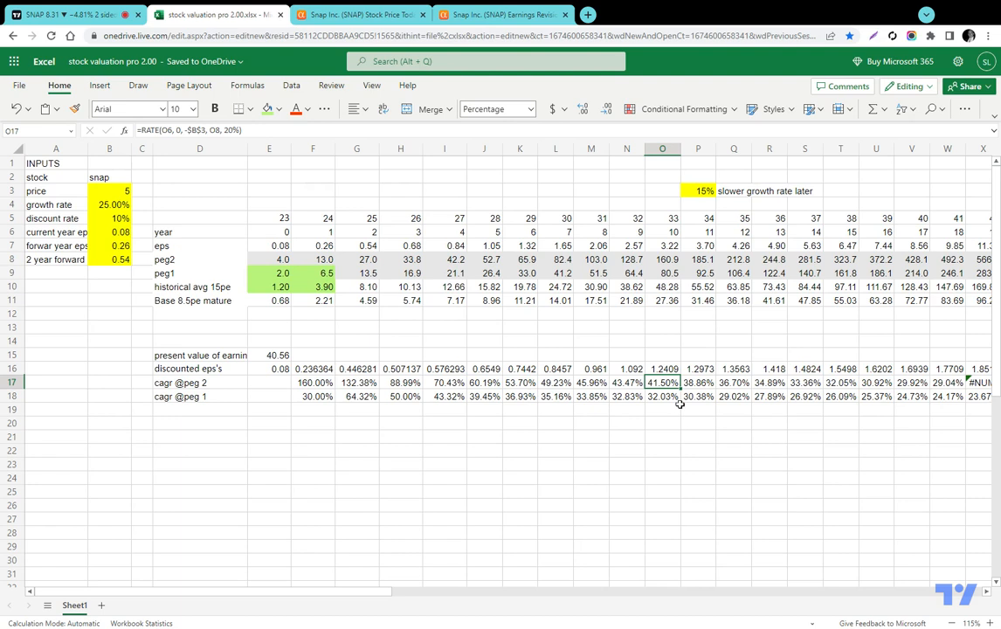
{"action": "mouse_move", "coordinate": [668, 257]}
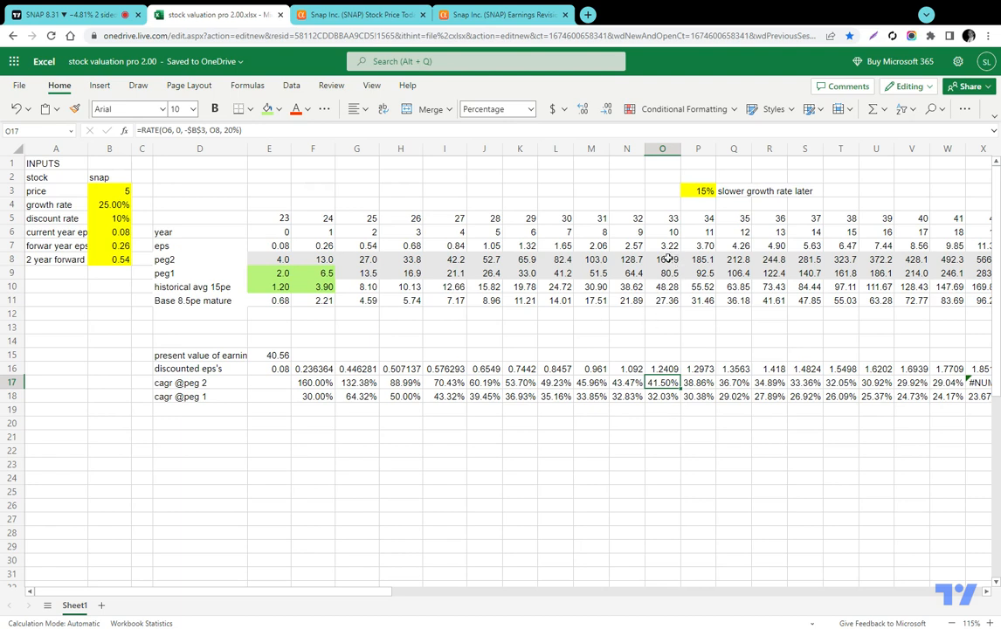
{"action": "left_click", "coordinate": [662, 259]}
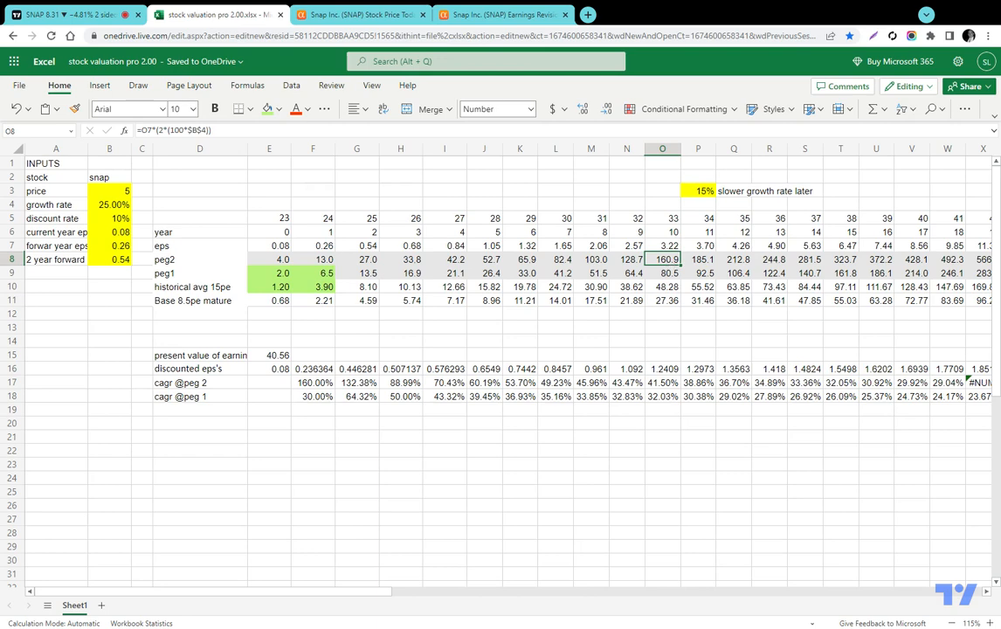
{"action": "left_click", "coordinate": [70, 15]}
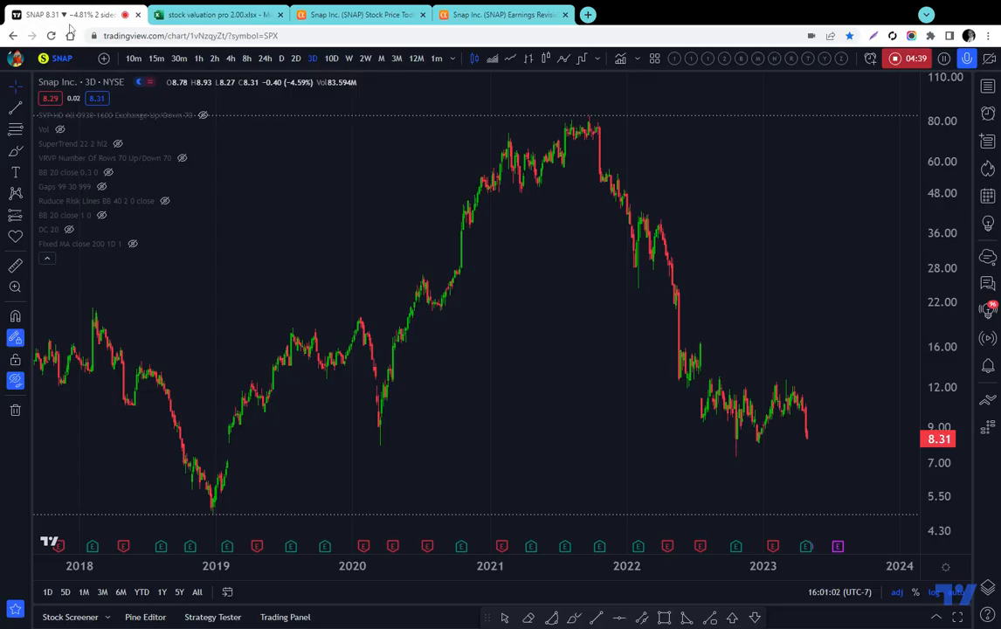
{"action": "mouse_move", "coordinate": [390, 97]}
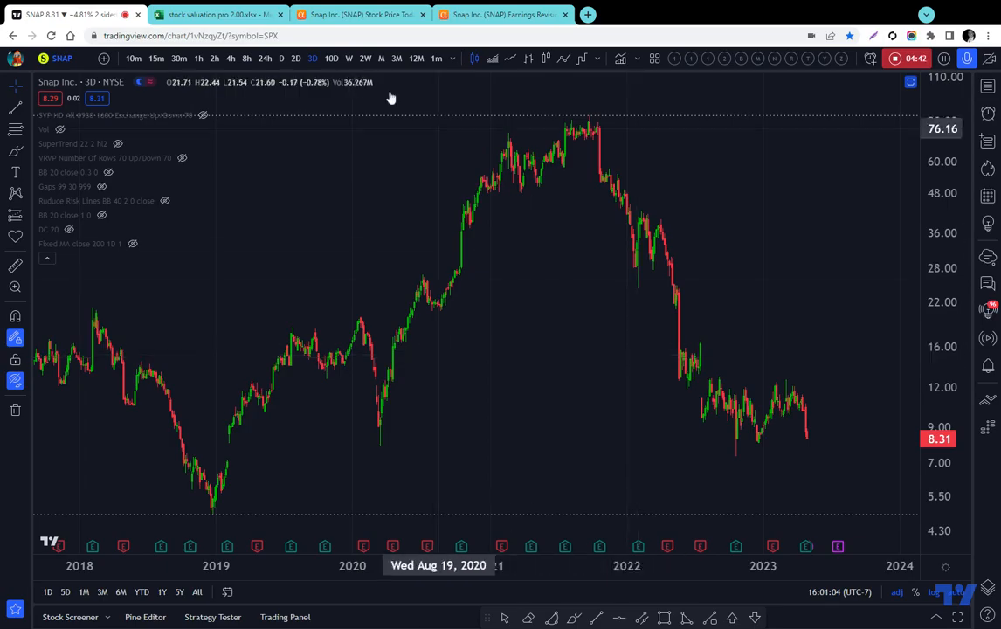
{"action": "left_click", "coordinate": [218, 15]}
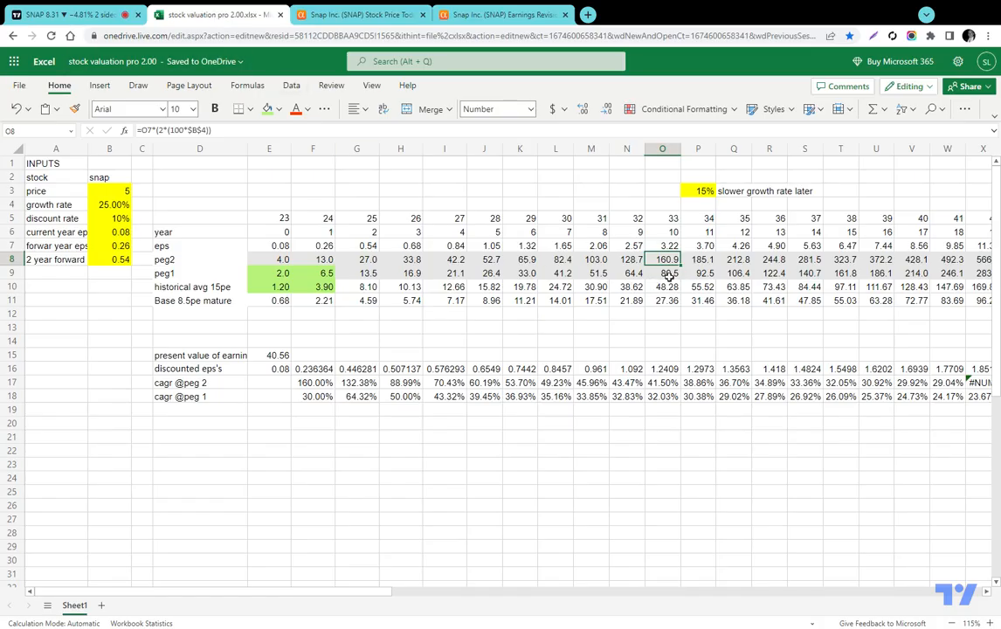
{"action": "left_click", "coordinate": [662, 273]}
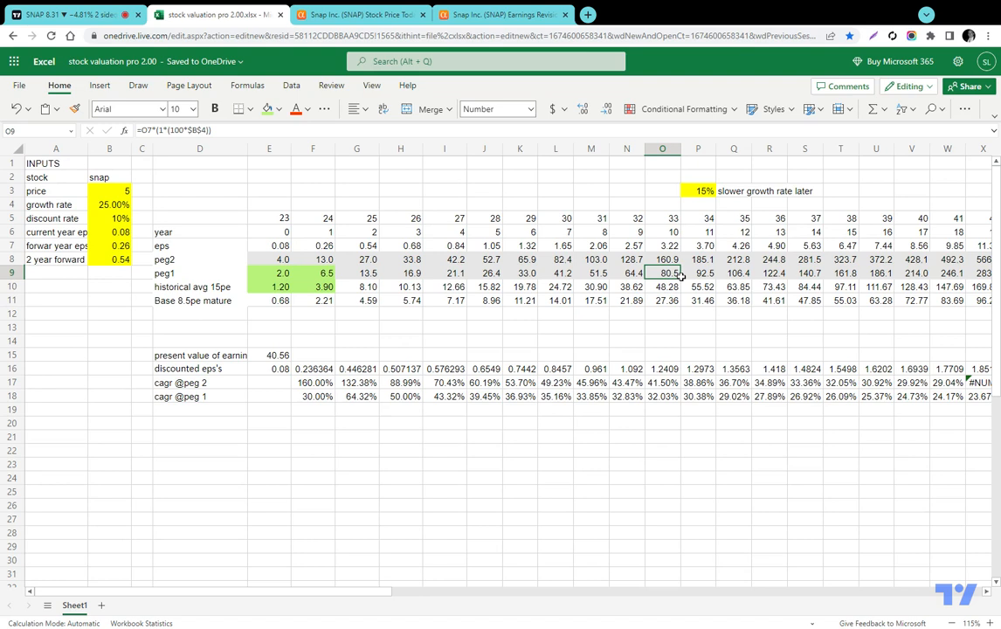
{"action": "left_click", "coordinate": [109, 204]}
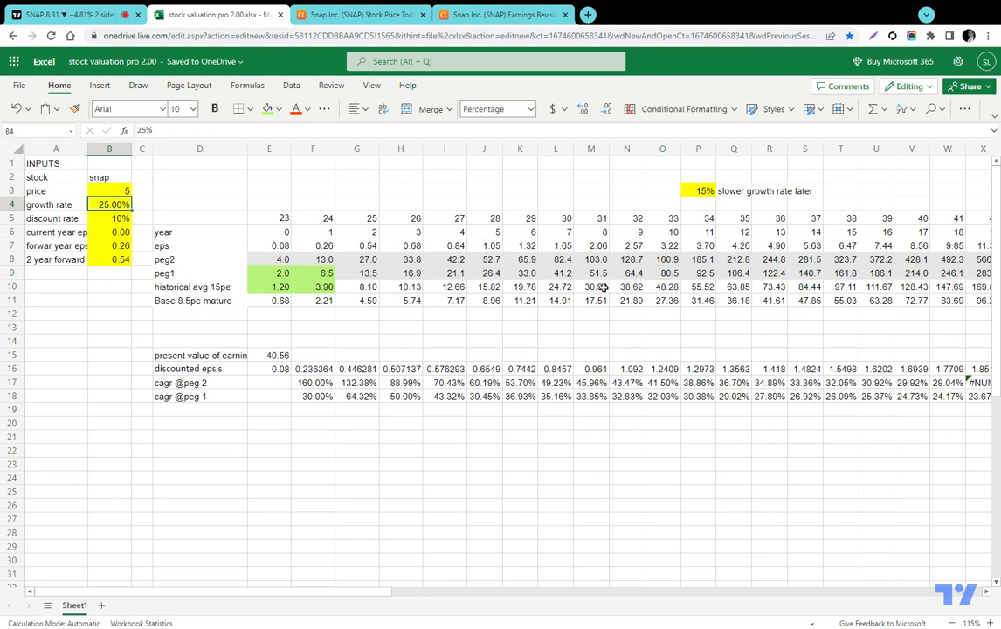
{"action": "left_click", "coordinate": [662, 273]}
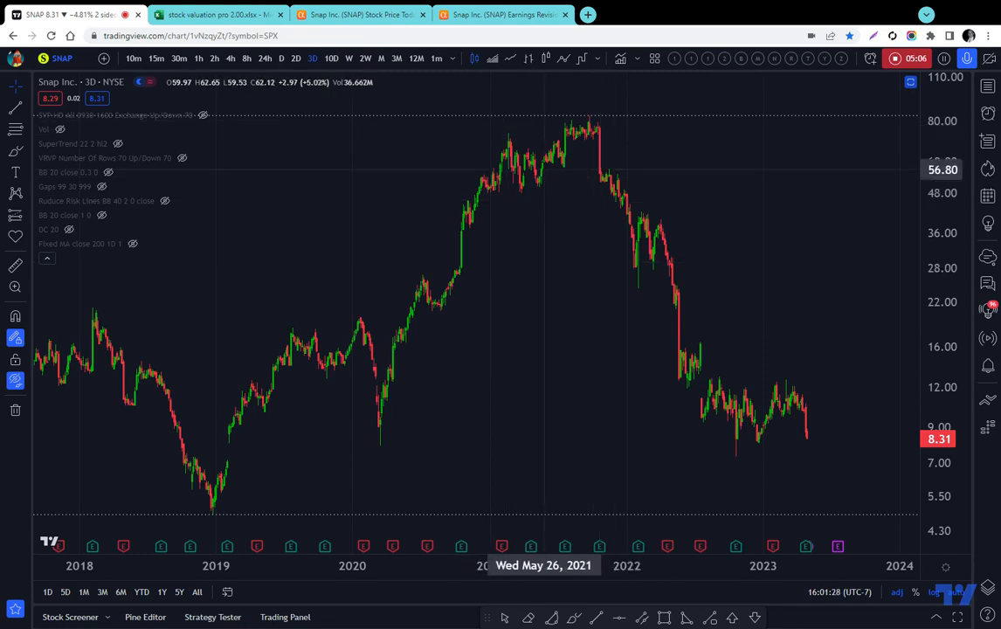
{"action": "mouse_move", "coordinate": [534, 175]}
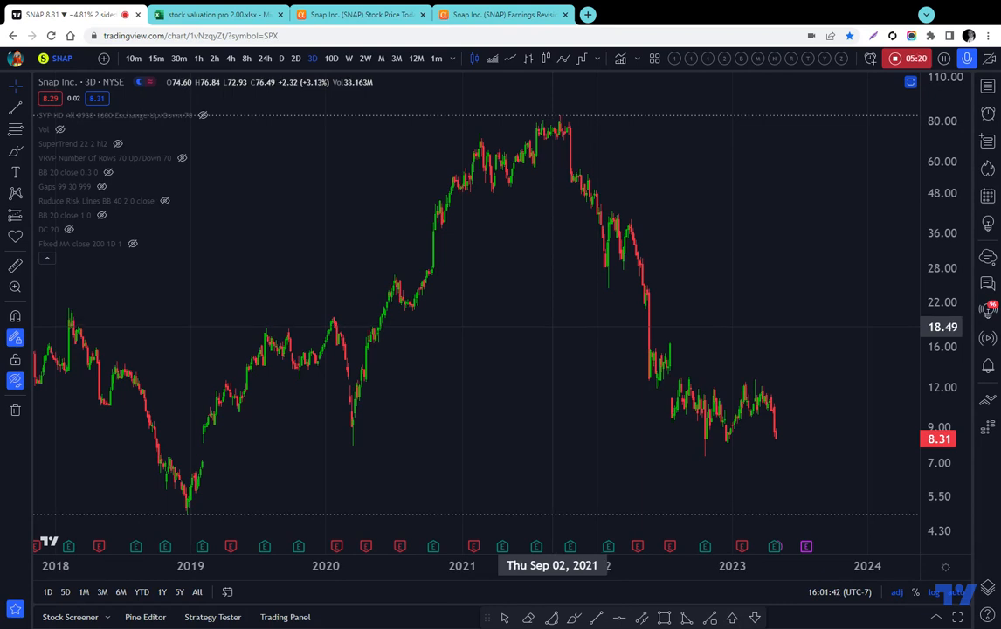
- Look up ARK and RUT in TradingView's Symbol Search, then search for SNA
{"action": "type", "text": "ARK"}
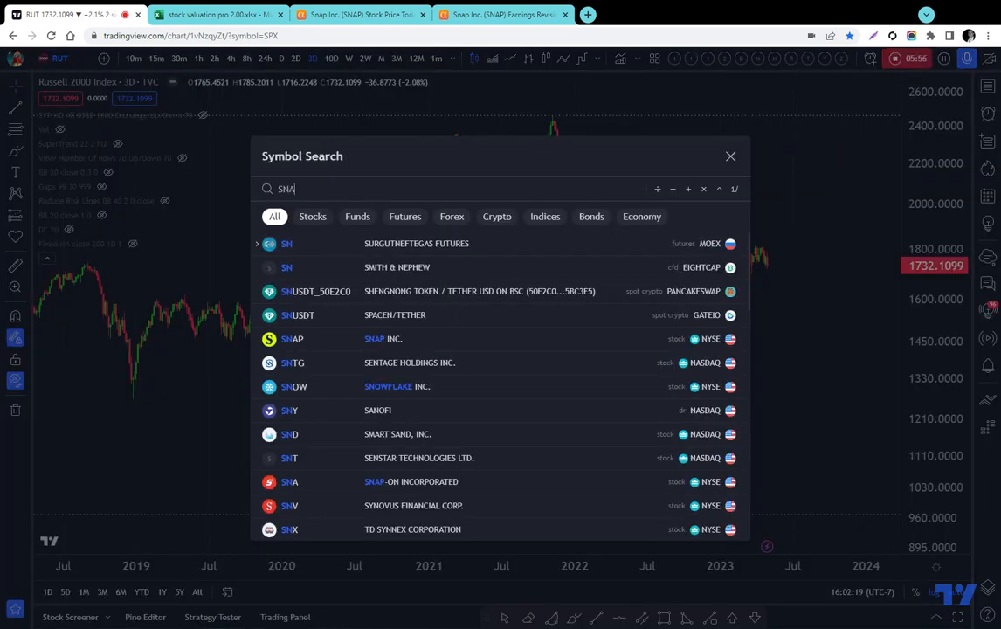
- Load Snap Inc. from the search results, showing its 3-day chart at 8.31
{"action": "left_click", "coordinate": [292, 339]}
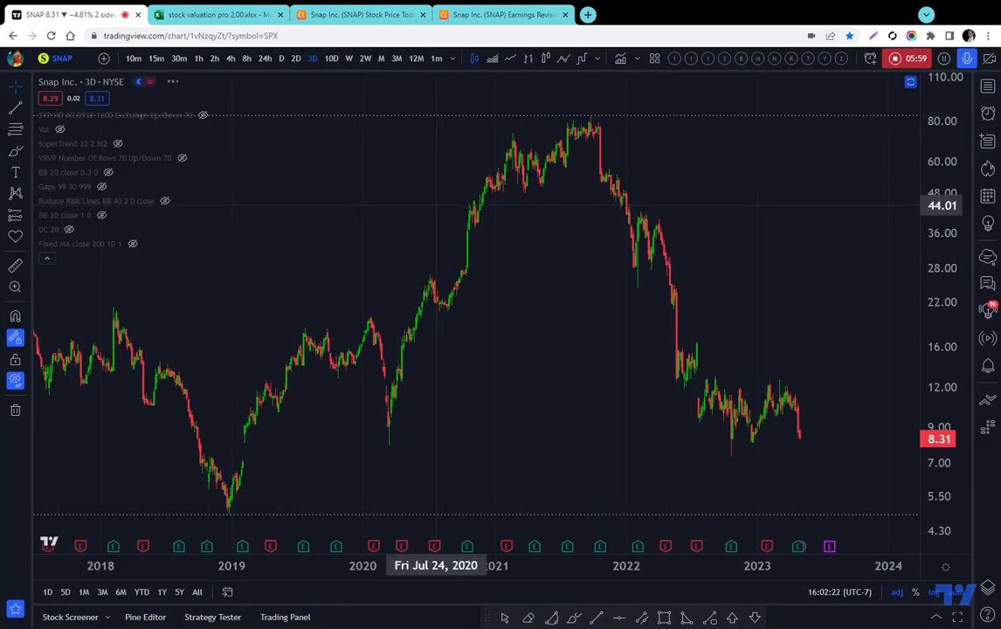
{"action": "mouse_move", "coordinate": [395, 350]}
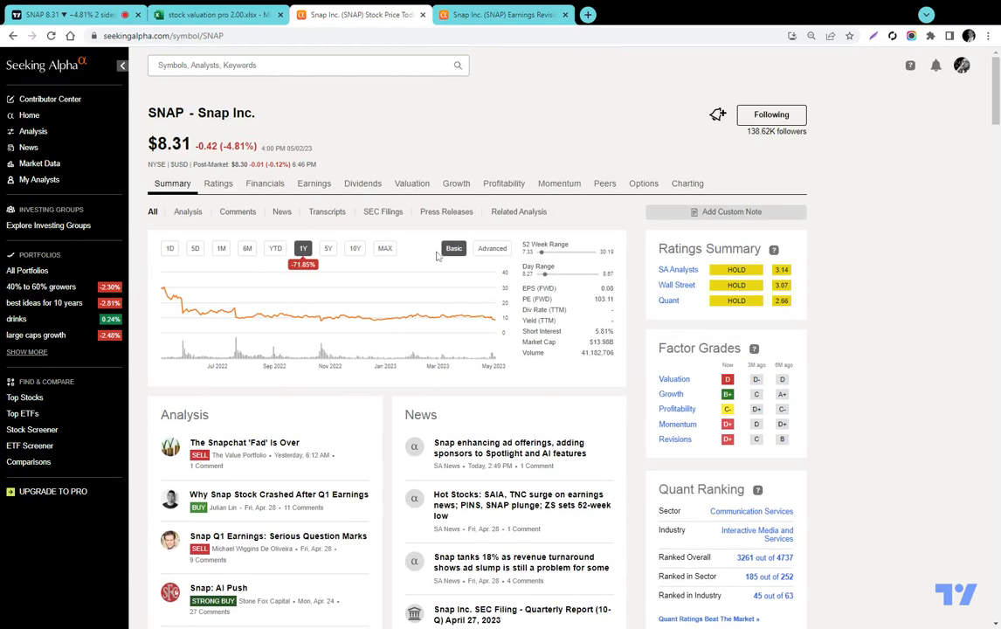
- Select the 8.31 SNAP share price and open Seeking Alpha's options chain
{"action": "double_click", "coordinate": [172, 144]}
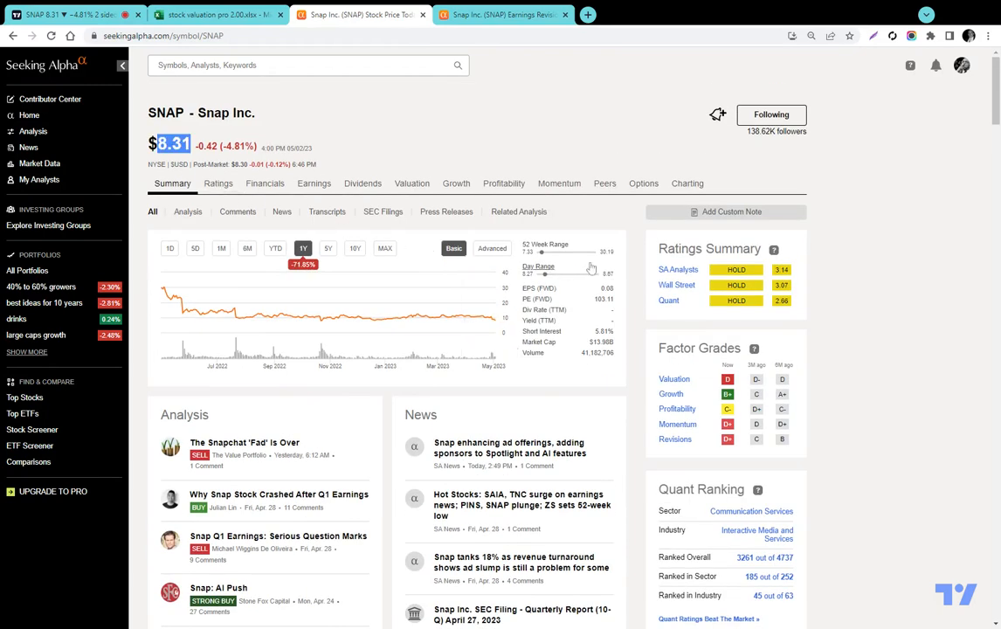
{"action": "left_click", "coordinate": [643, 183]}
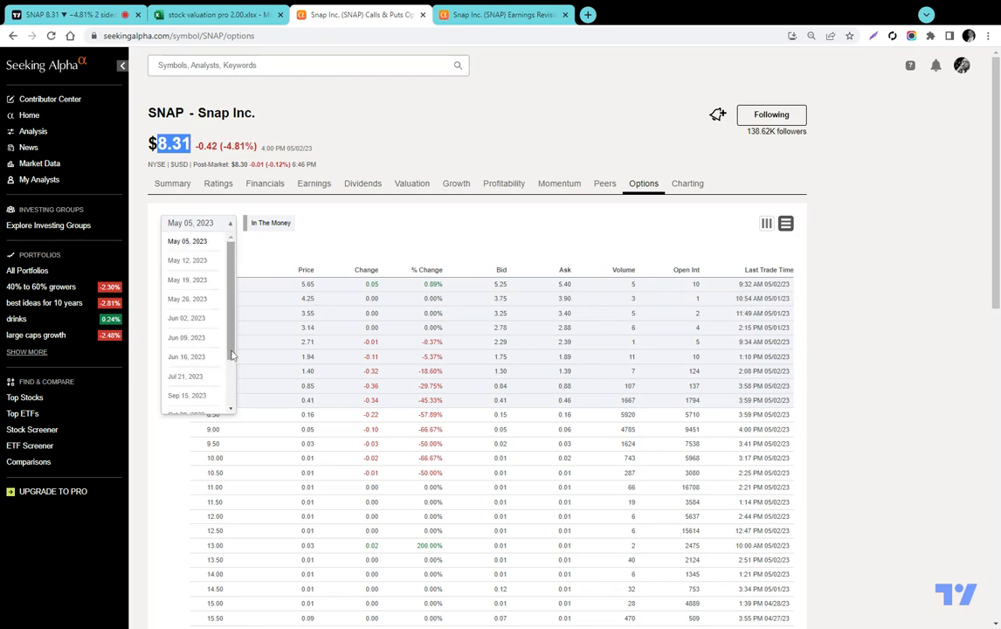
- Load the Jun 21, 2024 SNAP options, highlight the 5.00 put at 0.64, then return to Excel
{"action": "scroll", "scroll_direction": "down", "scroll_amount": 3}
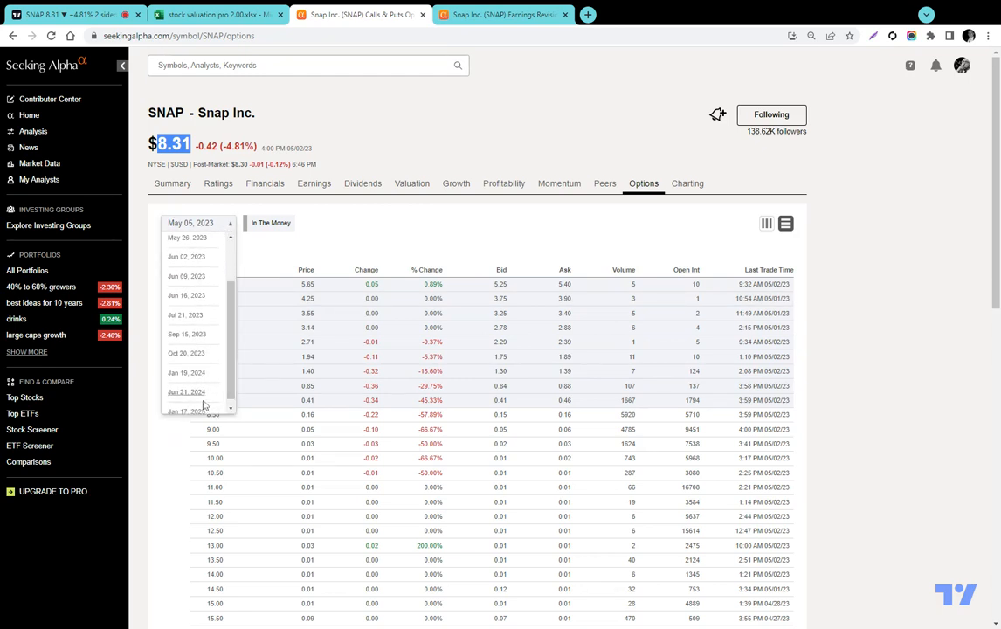
{"action": "left_click", "coordinate": [186, 391]}
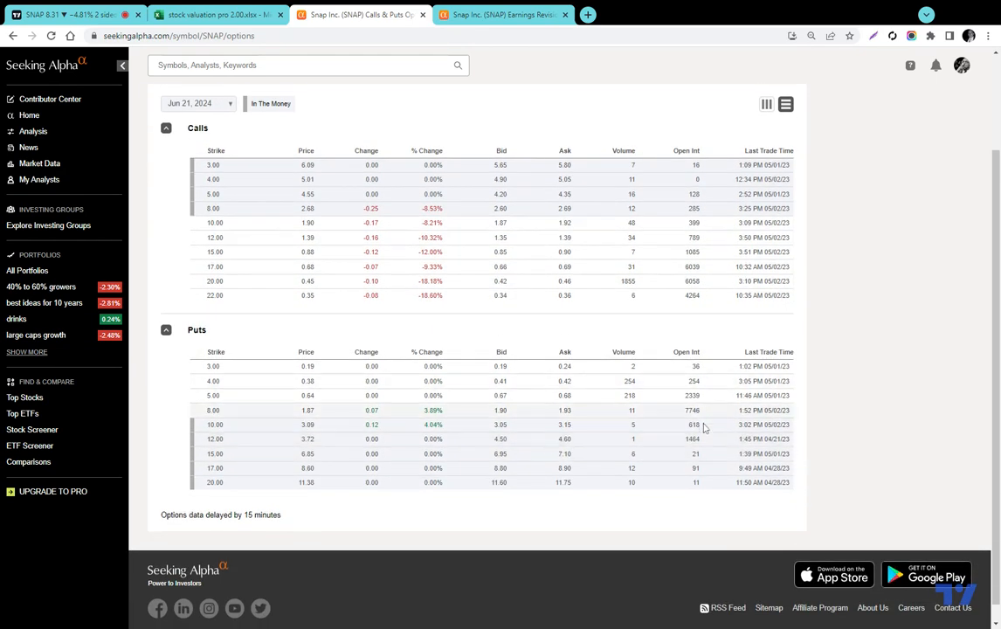
{"action": "scroll", "scroll_direction": "down", "scroll_amount": 3}
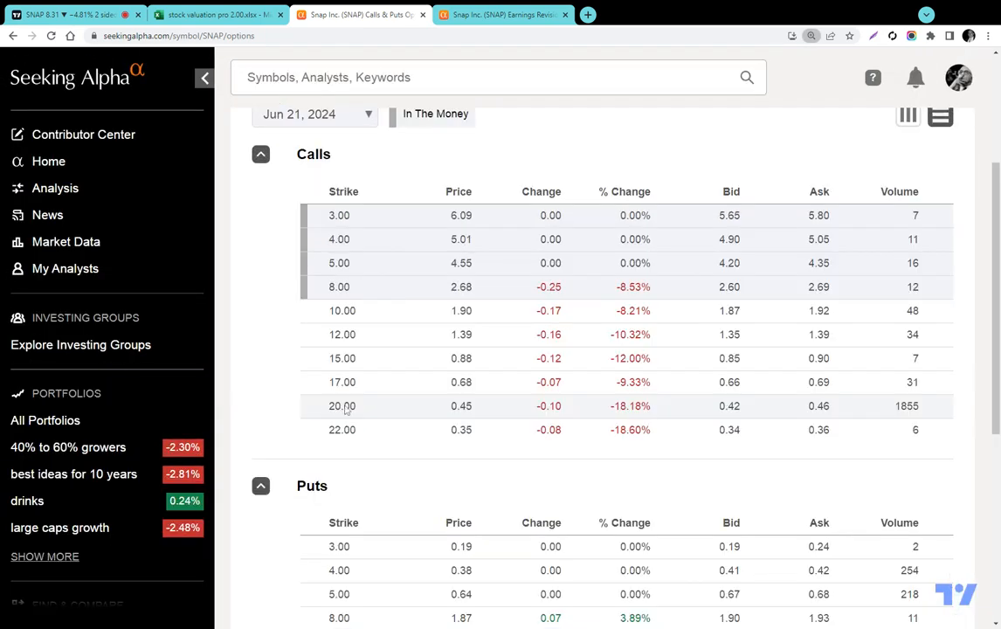
{"action": "scroll", "scroll_direction": "down", "scroll_amount": 3}
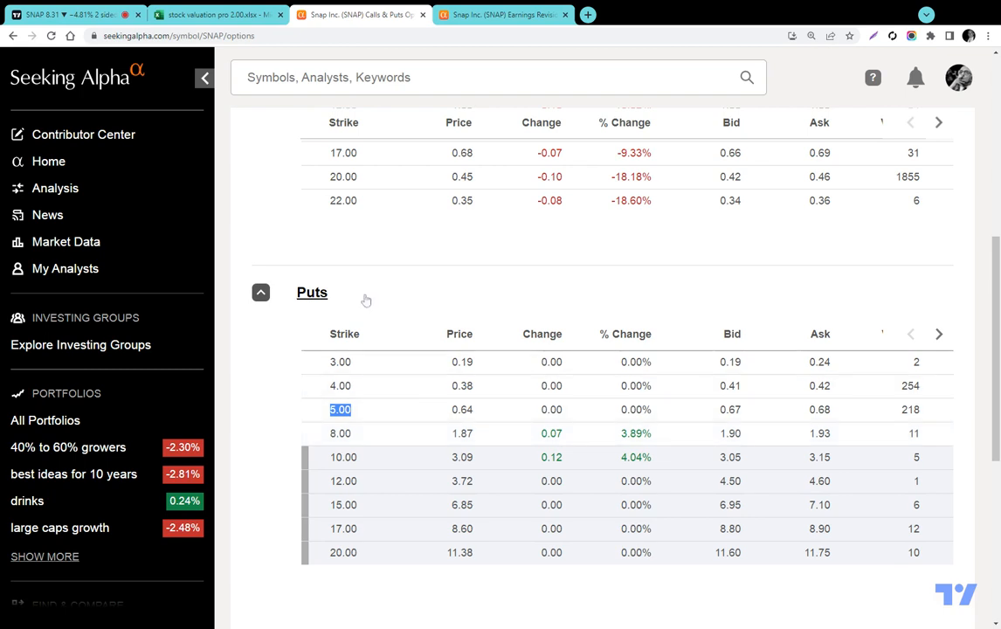
{"action": "left_click", "coordinate": [462, 408]}
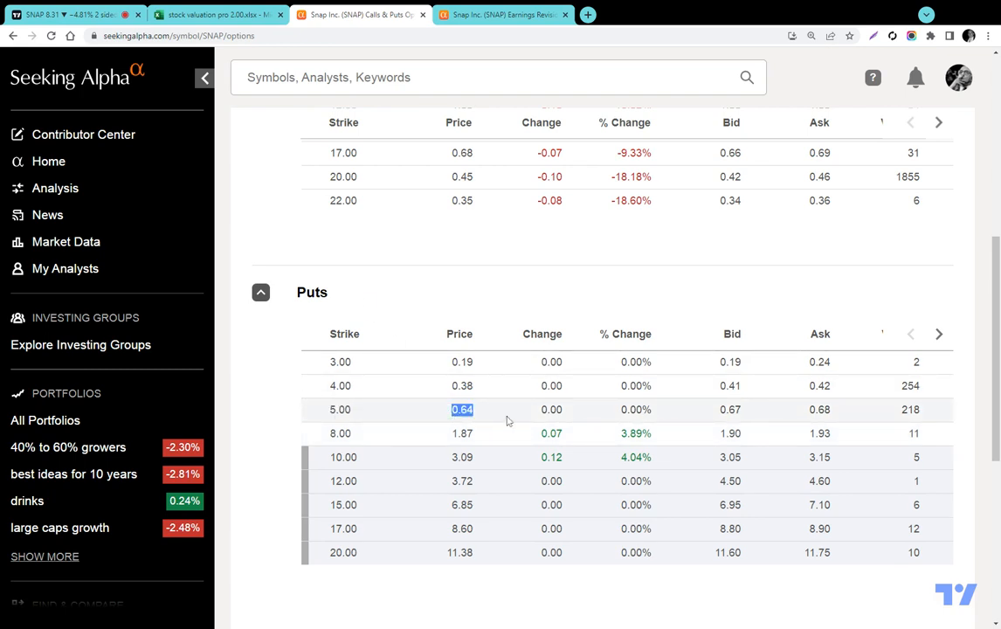
{"action": "mouse_move", "coordinate": [498, 427]}
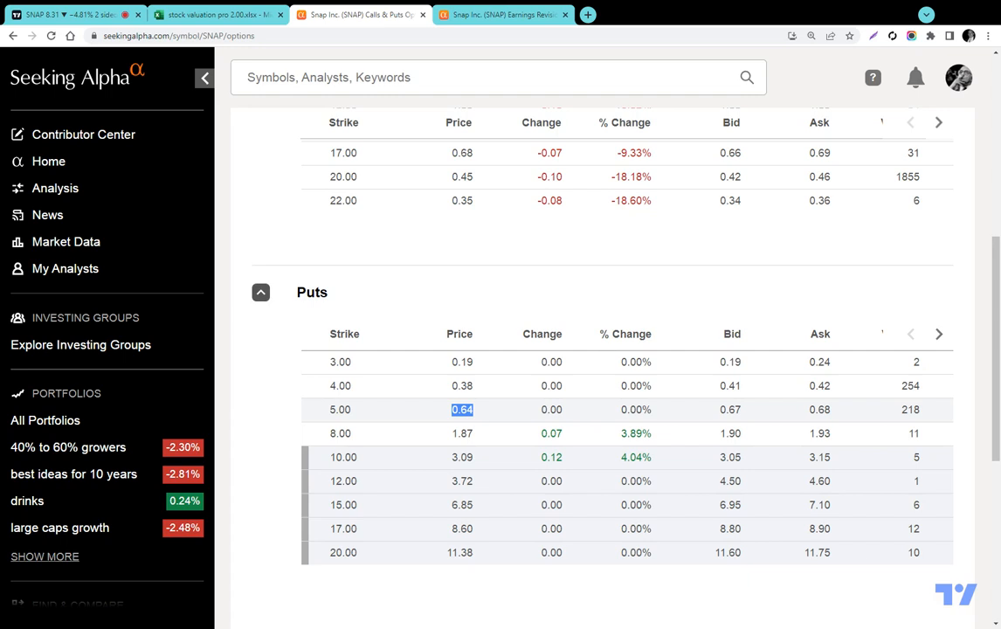
{"action": "mouse_move", "coordinate": [489, 414]}
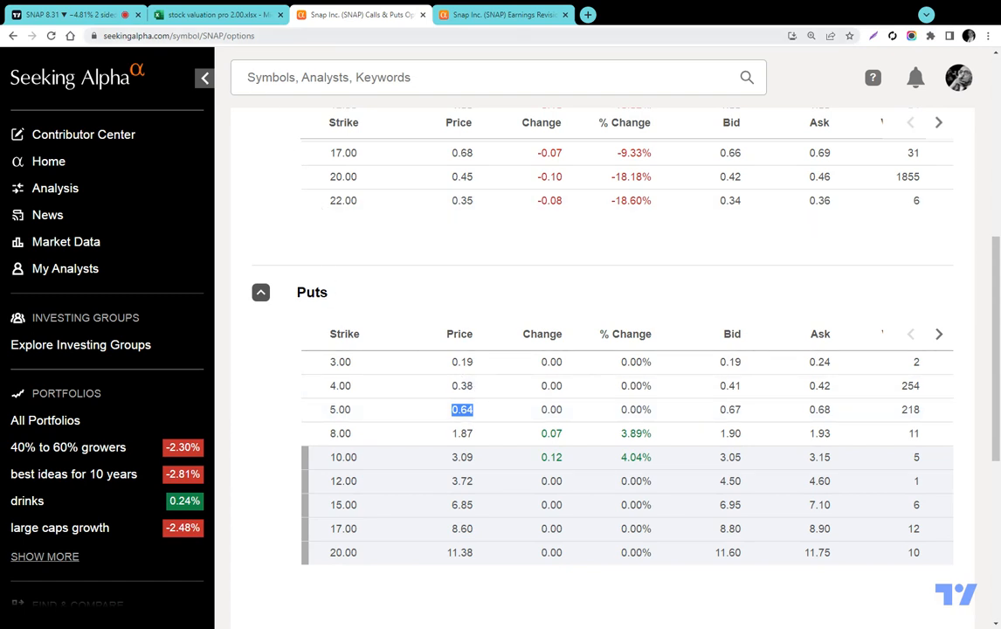
{"action": "left_click", "coordinate": [340, 408]}
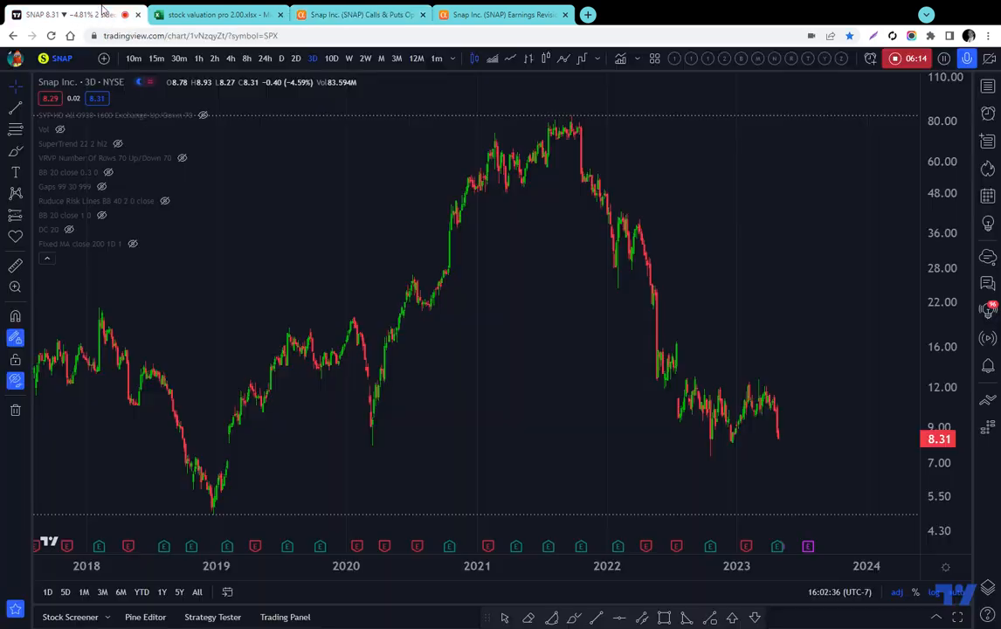
{"action": "left_click", "coordinate": [218, 14]}
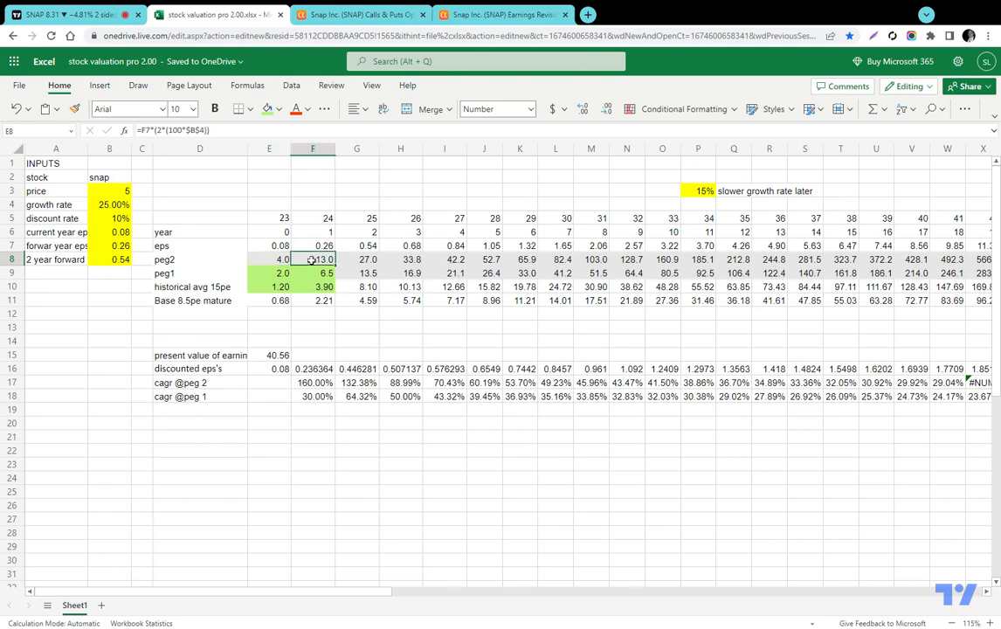
- Fill the peg2 doubled-growth formula across row 8 from E8 to P8, replacing existing values, and verify year 11 reads 185.1
{"action": "left_click", "coordinate": [269, 272]}
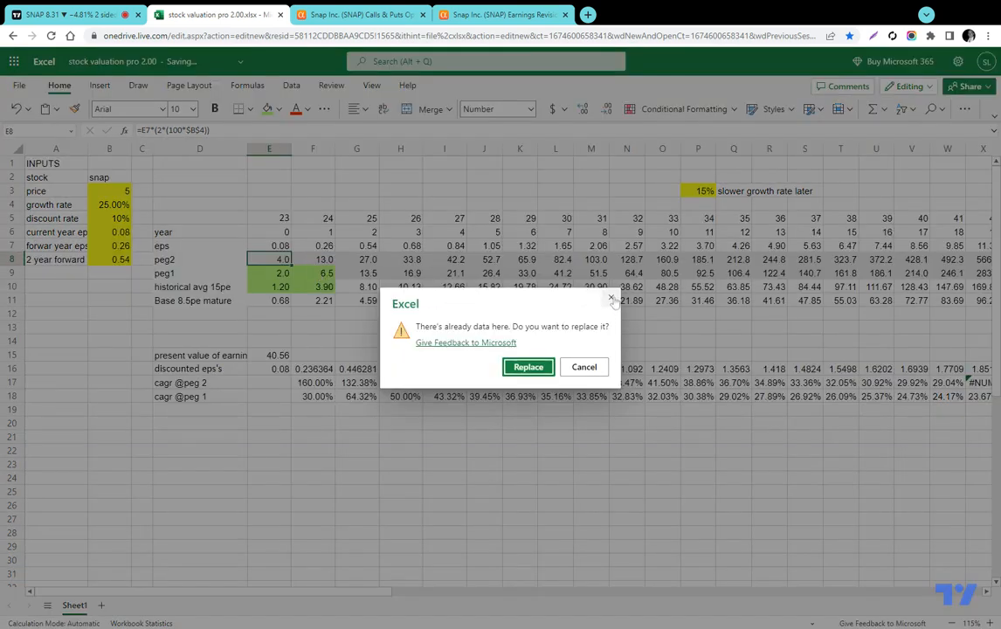
{"action": "left_click", "coordinate": [527, 366]}
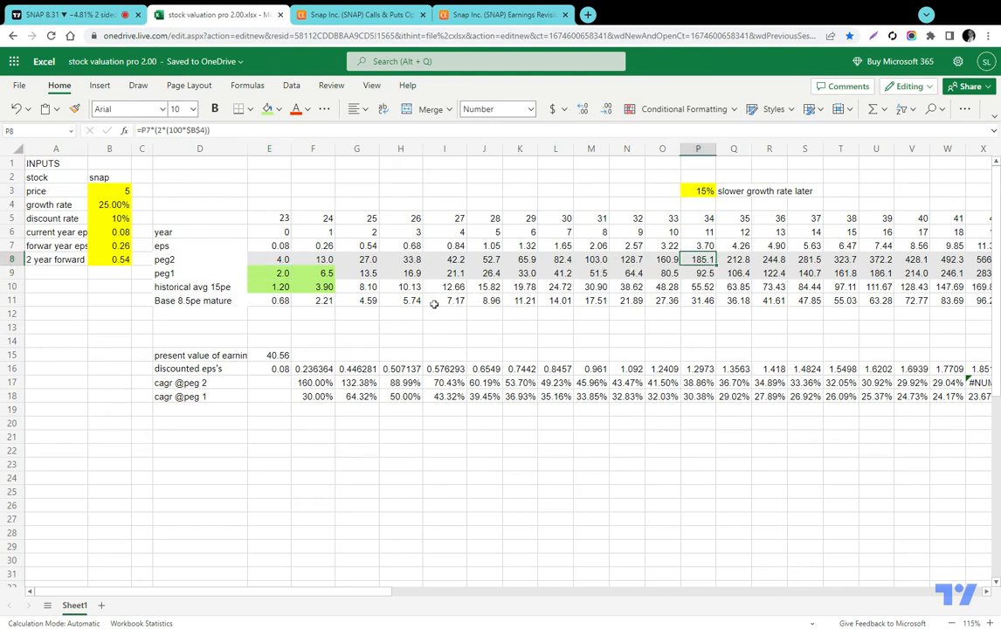
{"action": "left_click", "coordinate": [70, 14]}
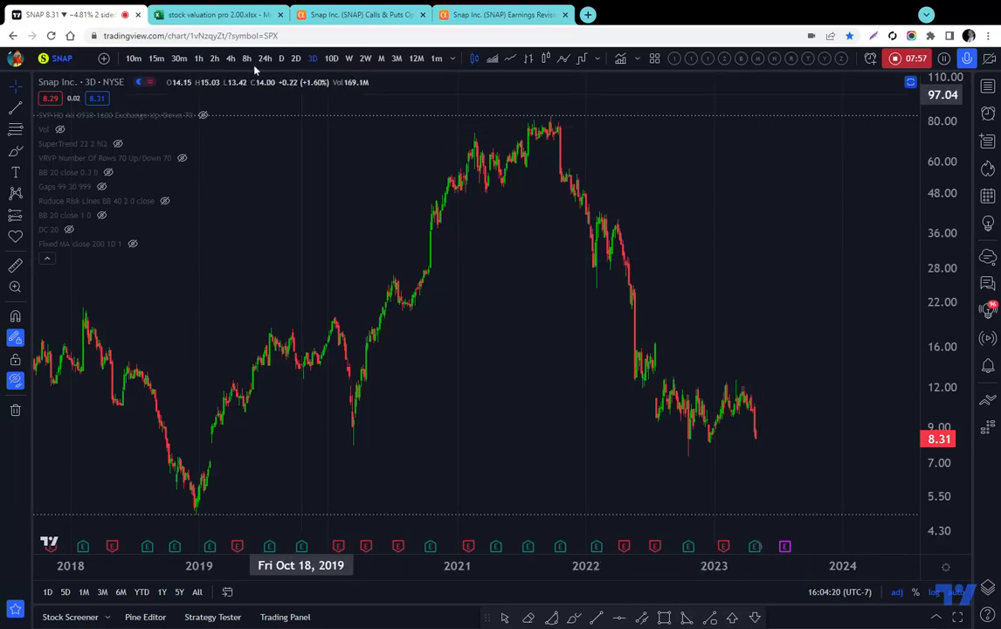
{"action": "left_click", "coordinate": [219, 14]}
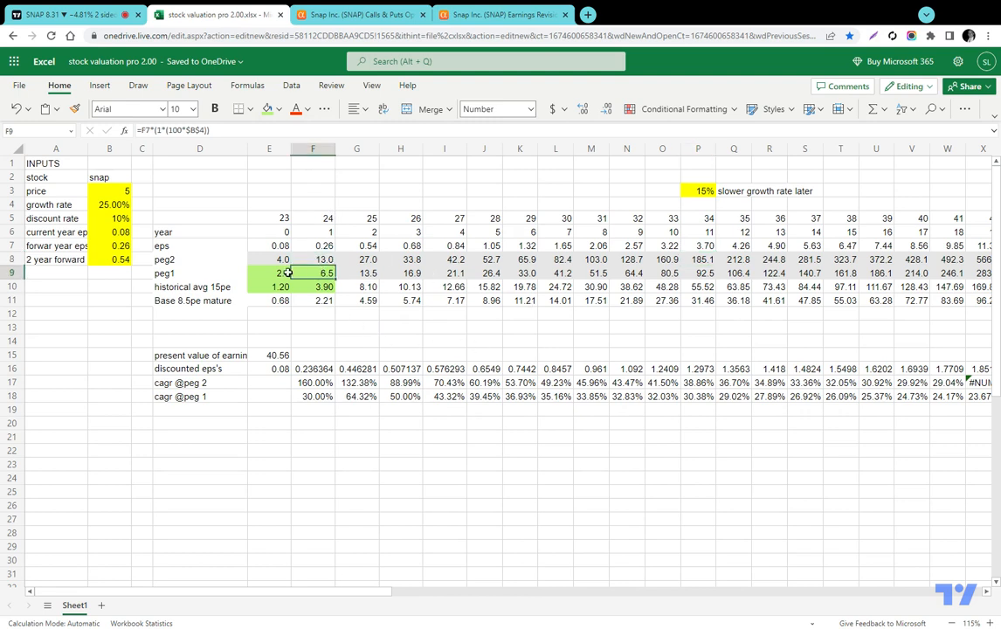
- Inspect the peg1 formula in F9 and the two-year forward EPS in B8, then return to the SNAP TradingView chart
{"action": "left_click", "coordinate": [269, 272]}
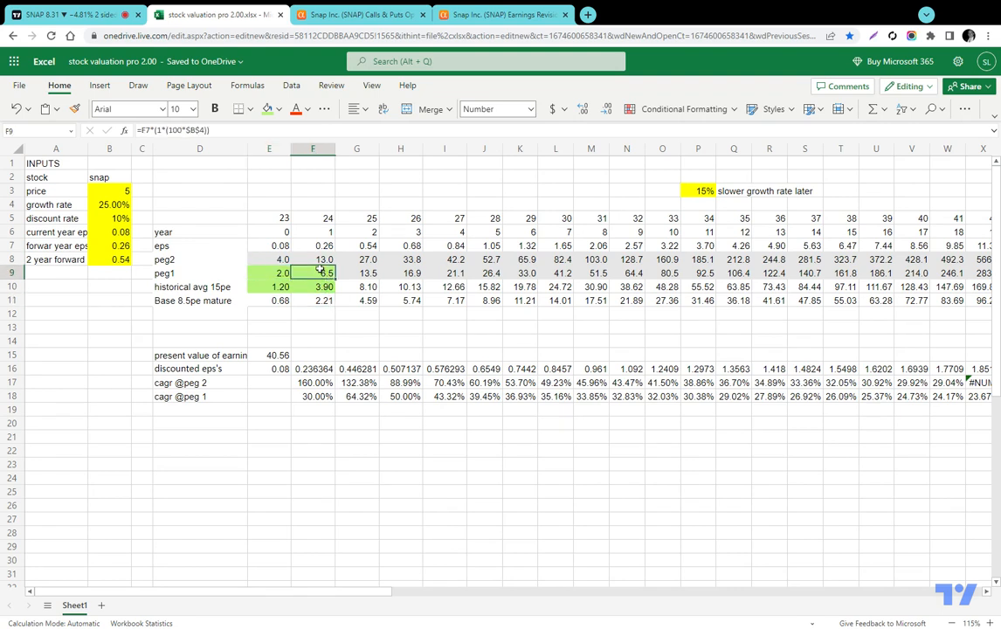
{"action": "left_click", "coordinate": [109, 205]}
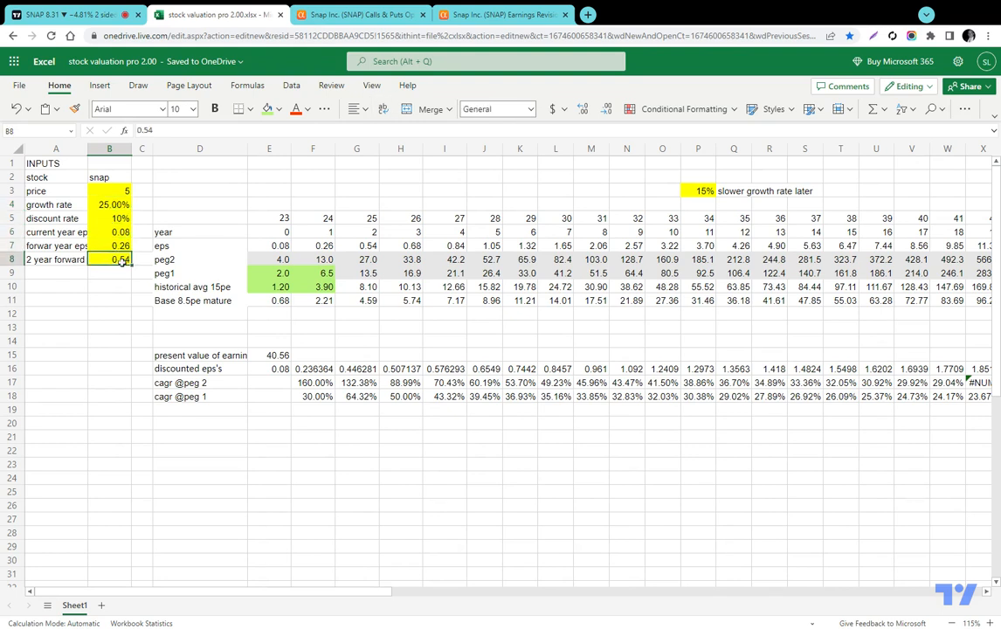
{"action": "left_click", "coordinate": [698, 190]}
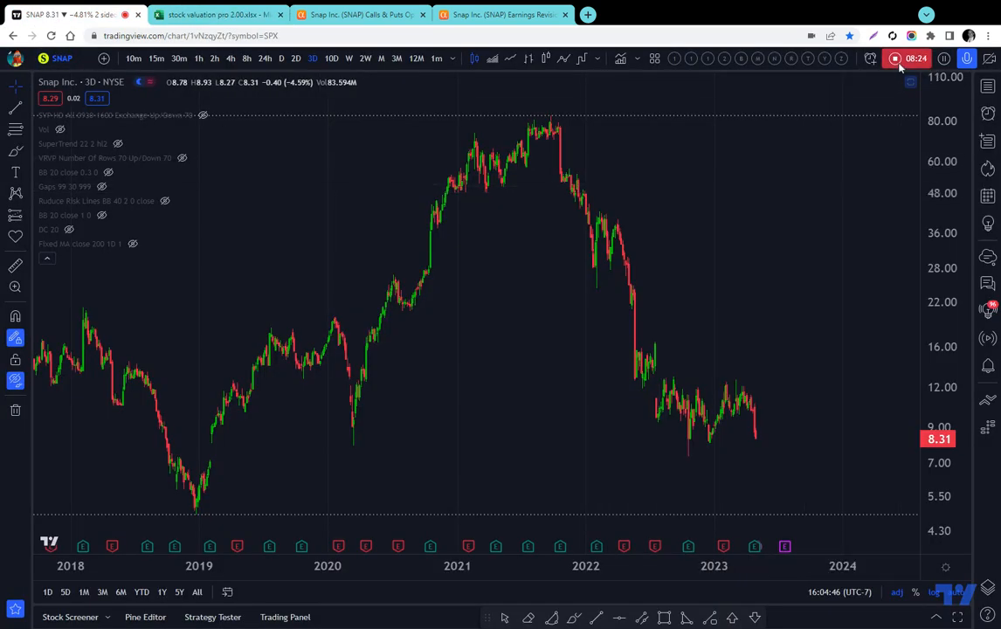
{"action": "mouse_move", "coordinate": [895, 58]}
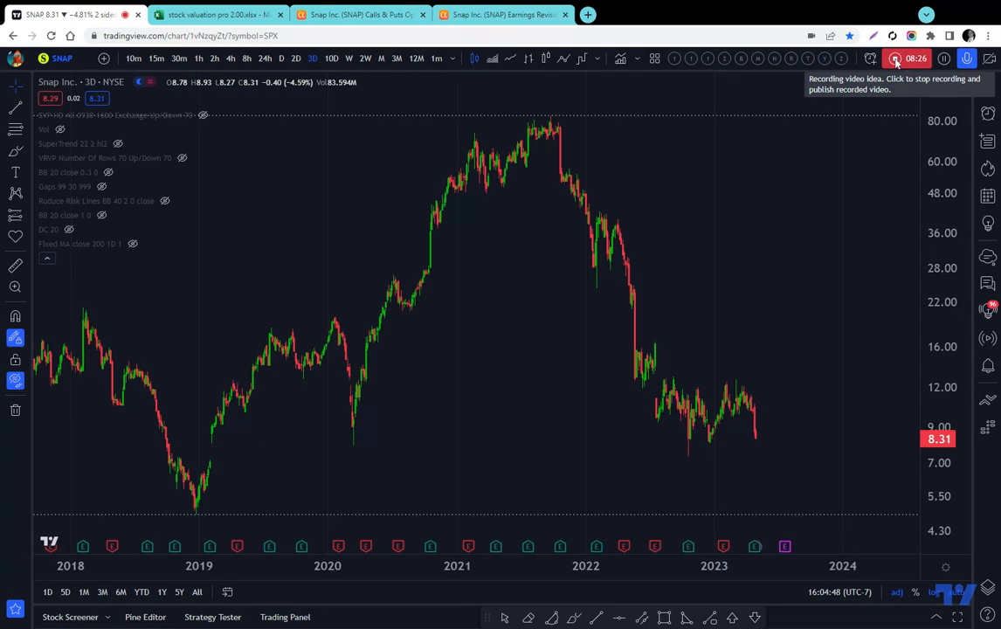